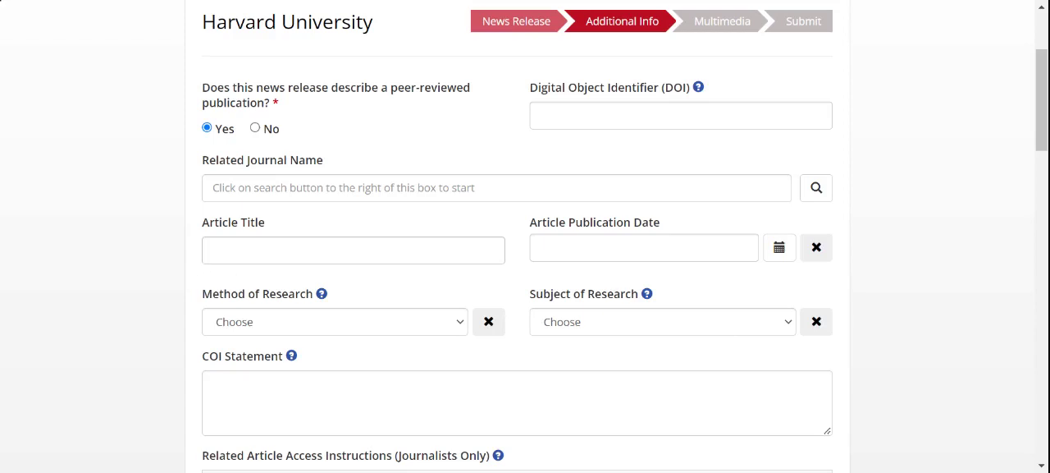
{"action": "mouse_move", "coordinate": [168, 212]}
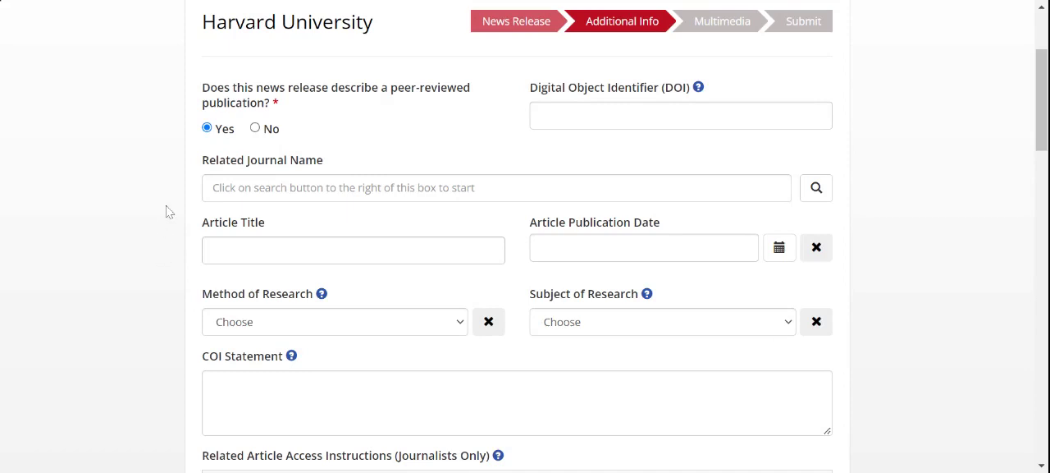
{"action": "mouse_move", "coordinate": [496, 106]}
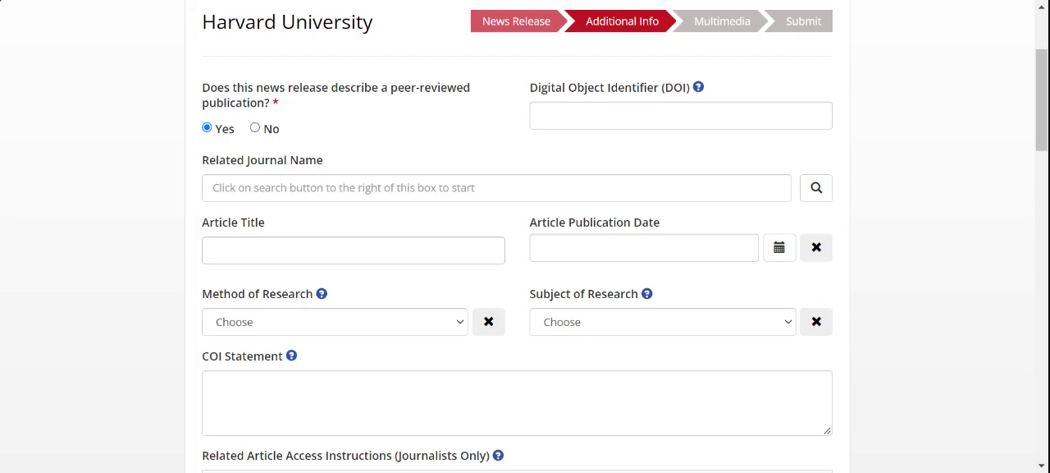
{"action": "mouse_move", "coordinate": [667, 67]}
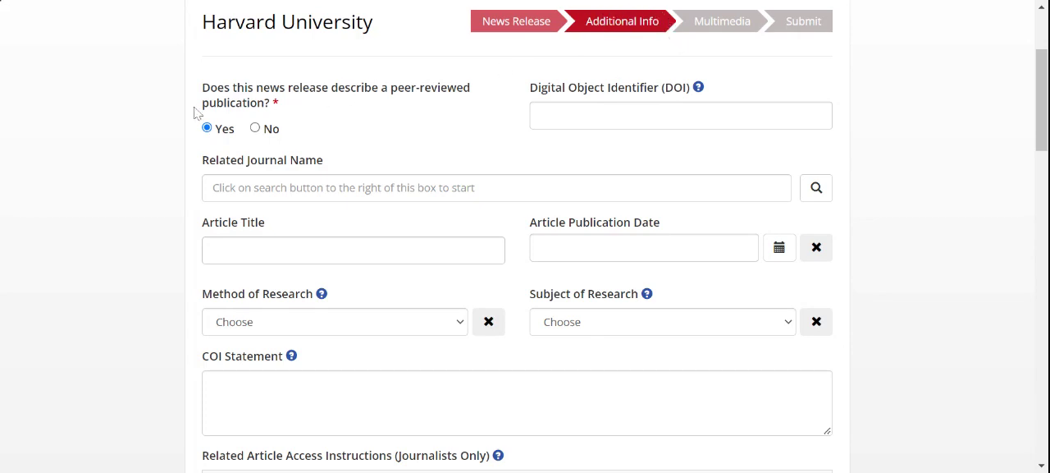
{"action": "mouse_move", "coordinate": [197, 125]}
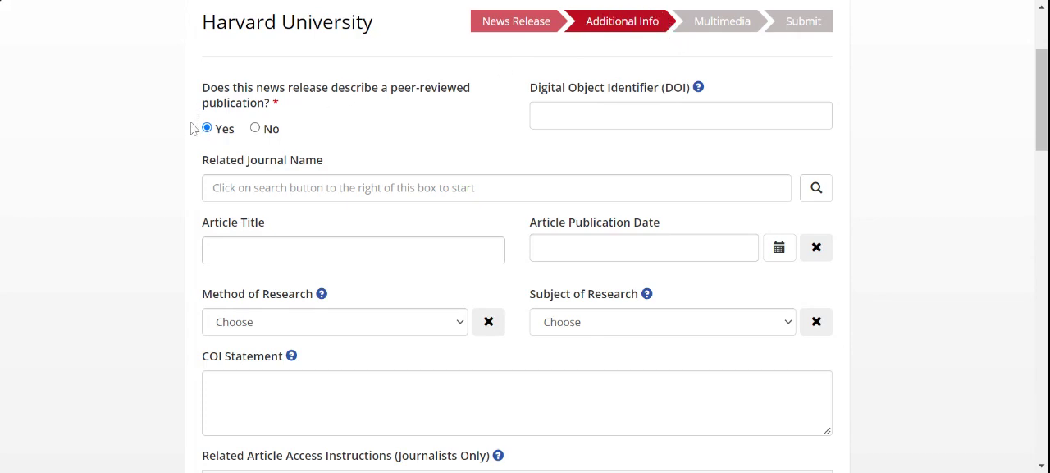
{"action": "mouse_move", "coordinate": [381, 98]}
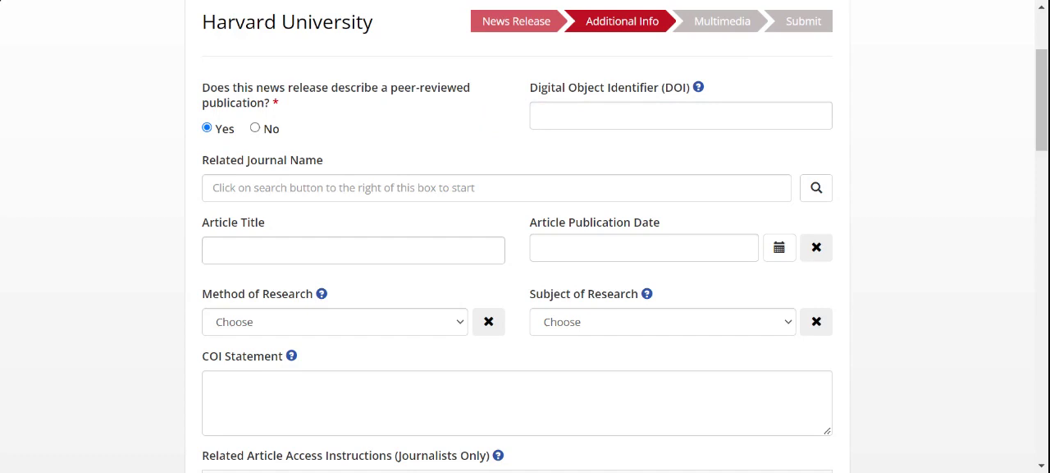
{"action": "mouse_move", "coordinate": [883, 202]}
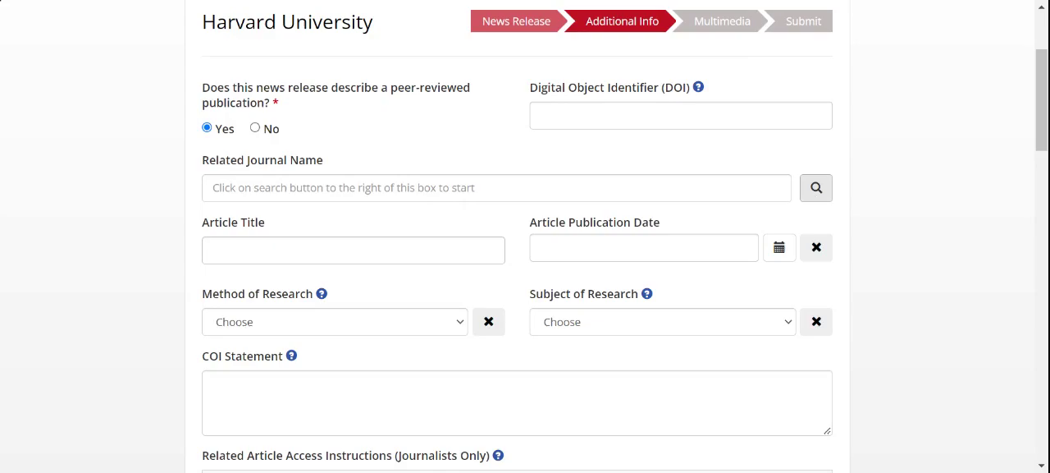
- Search journals for 'science' and select Science (AAAS) as the related journal
{"action": "left_click", "coordinate": [816, 187]}
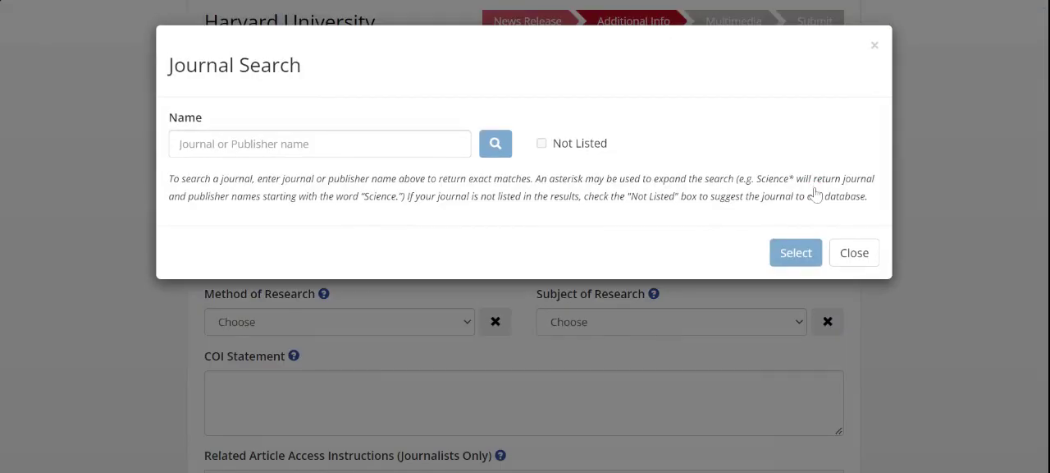
{"action": "left_click", "coordinate": [319, 143]}
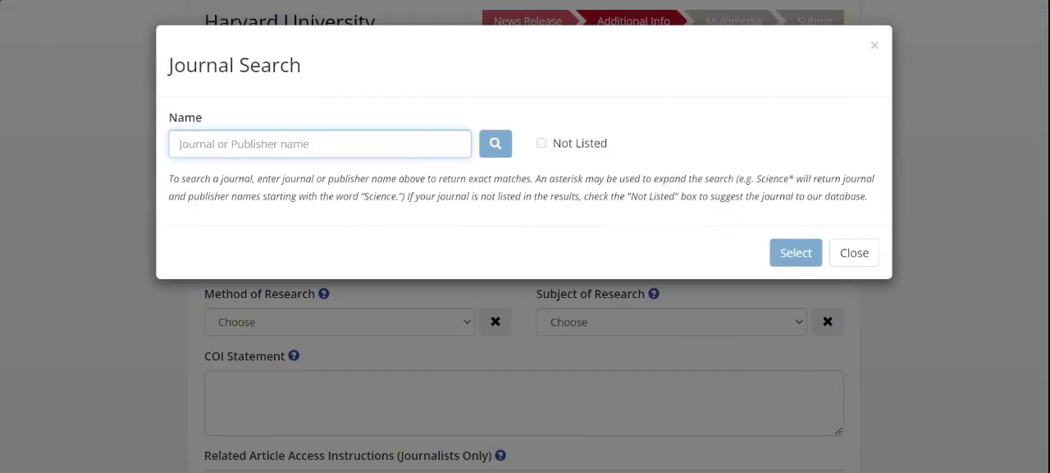
{"action": "type", "text": "science"}
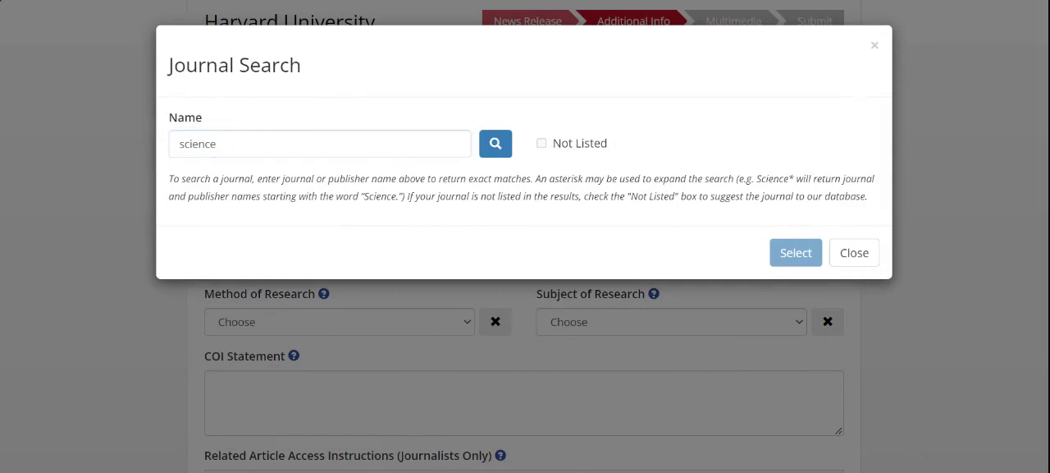
{"action": "left_click", "coordinate": [496, 142]}
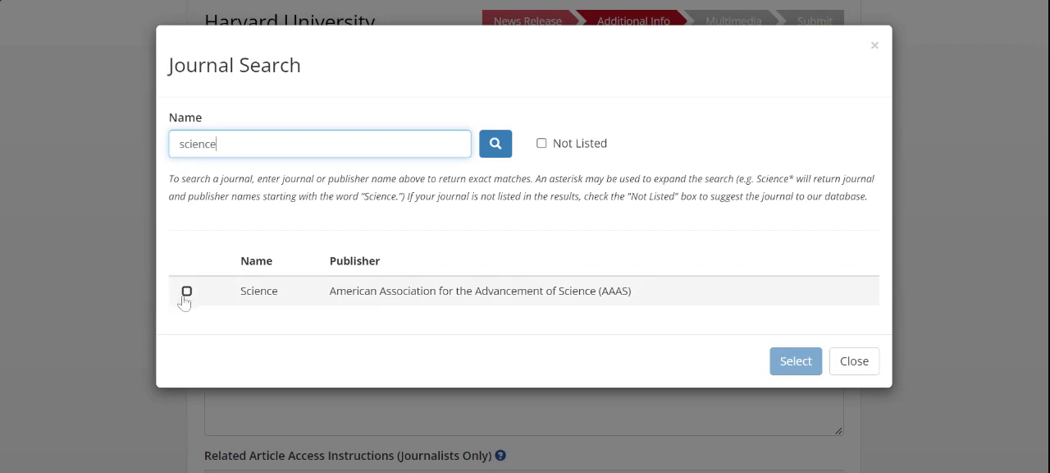
{"action": "left_click", "coordinate": [187, 291]}
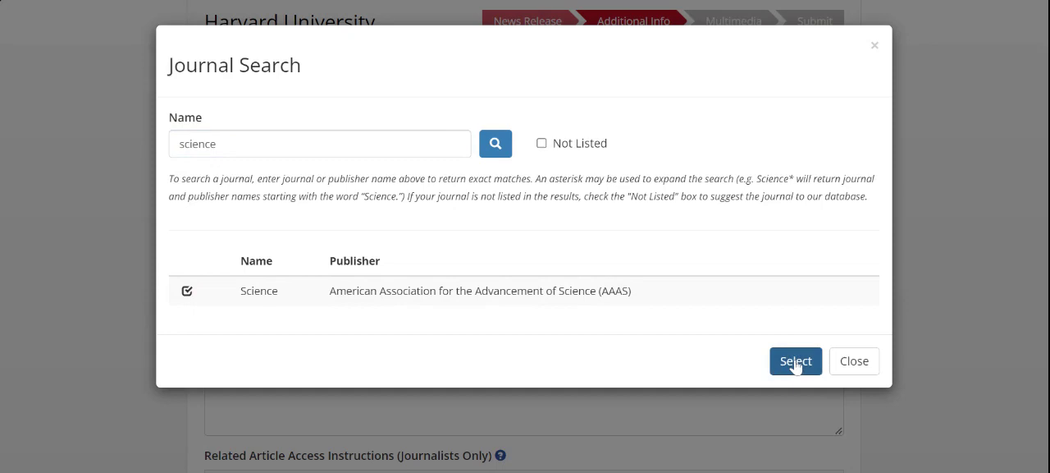
{"action": "left_click", "coordinate": [794, 361]}
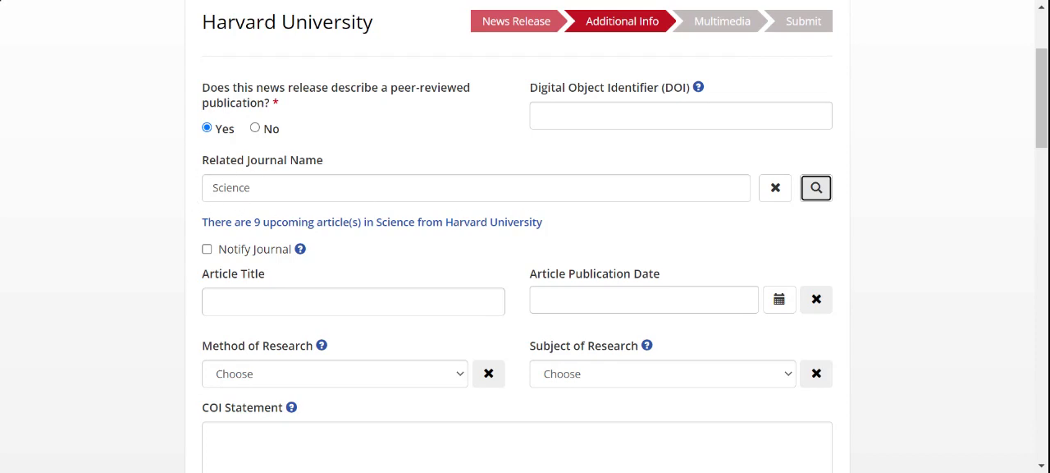
{"action": "mouse_move", "coordinate": [191, 230]}
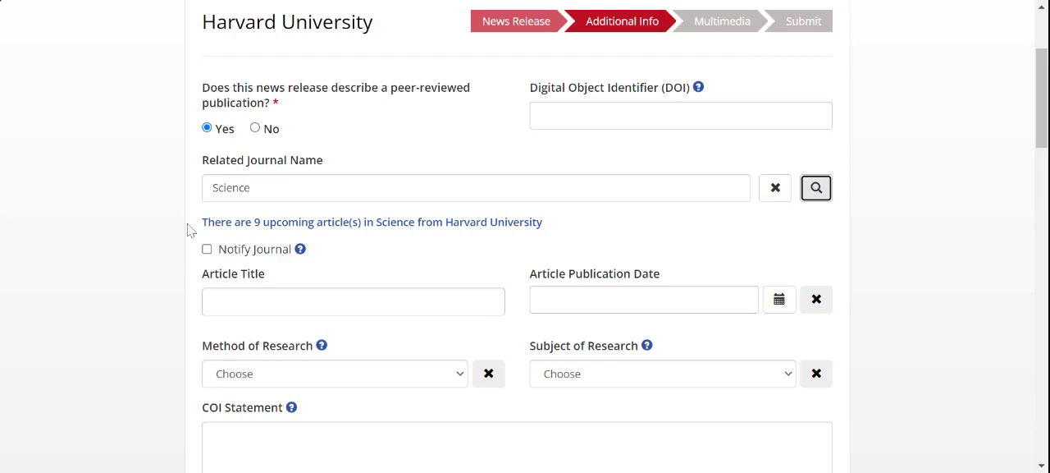
{"action": "mouse_move", "coordinate": [476, 233]}
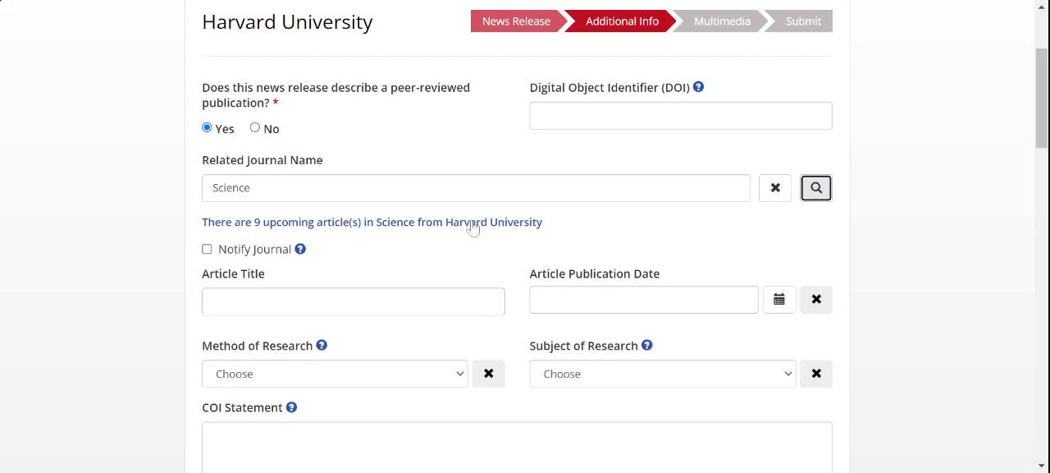
- Open the Select Article list of the 9 upcoming Science articles and scroll through it
{"action": "left_click", "coordinate": [816, 187]}
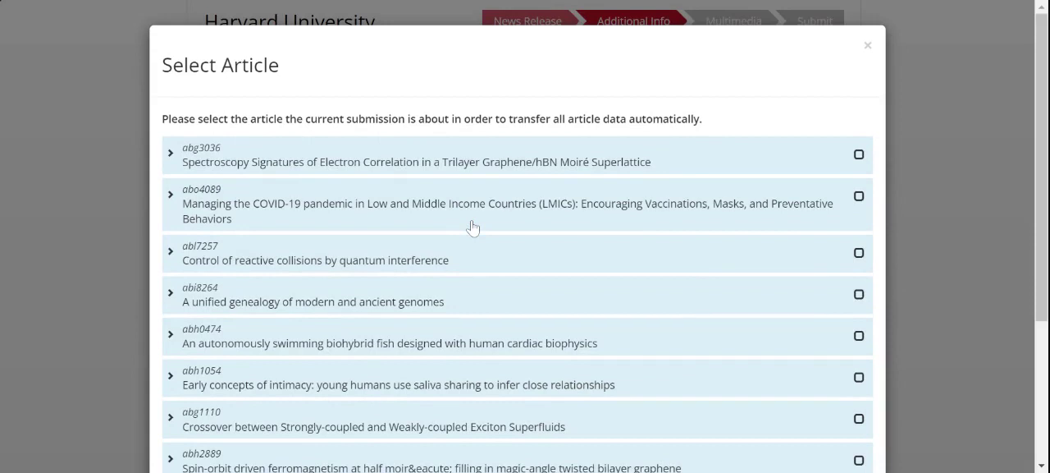
{"action": "scroll", "scroll_direction": "down", "scroll_amount": 3}
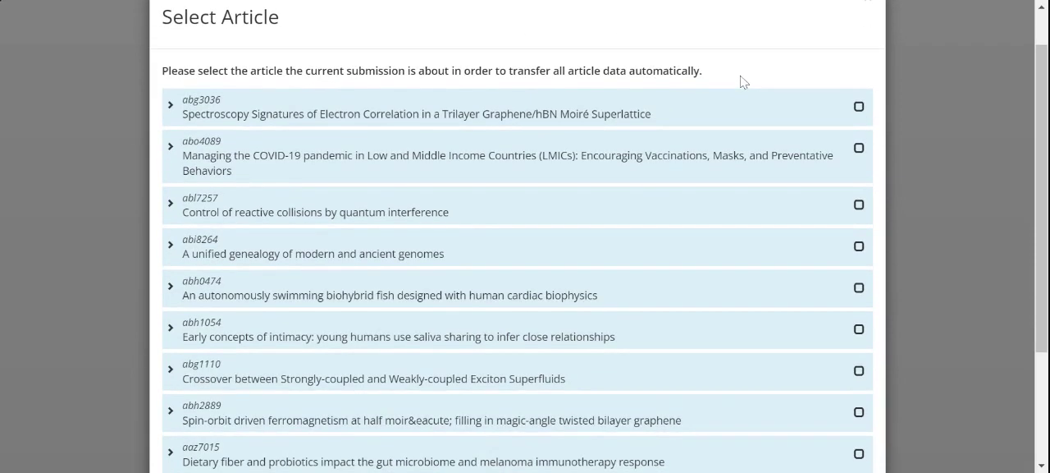
{"action": "mouse_move", "coordinate": [948, 178]}
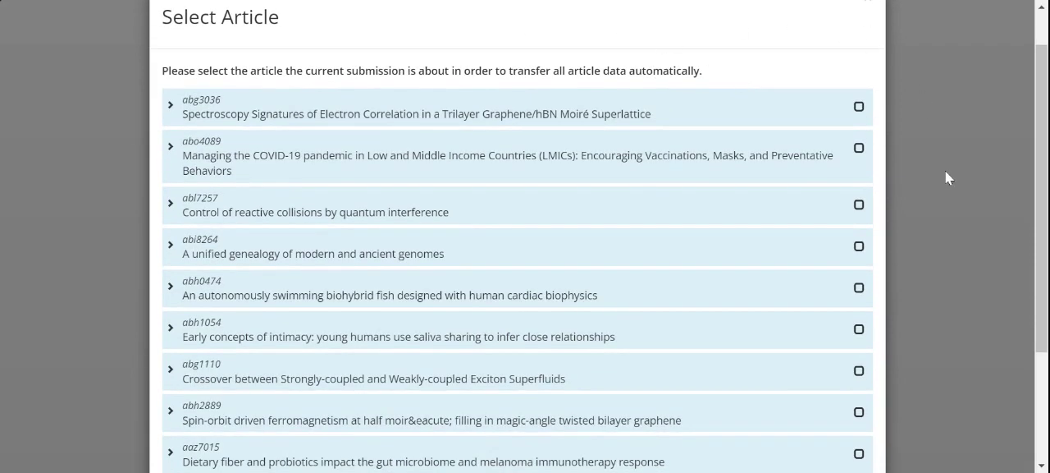
{"action": "mouse_move", "coordinate": [548, 108]}
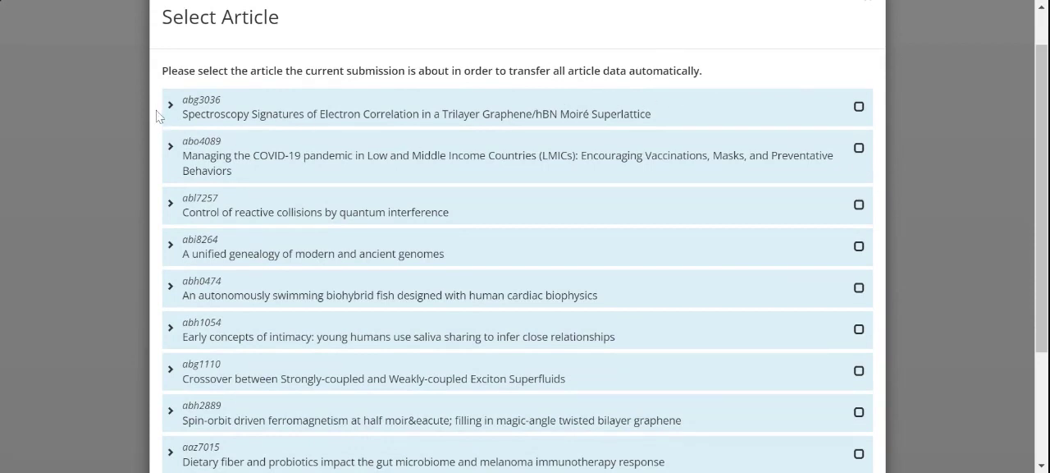
{"action": "mouse_move", "coordinate": [807, 113]}
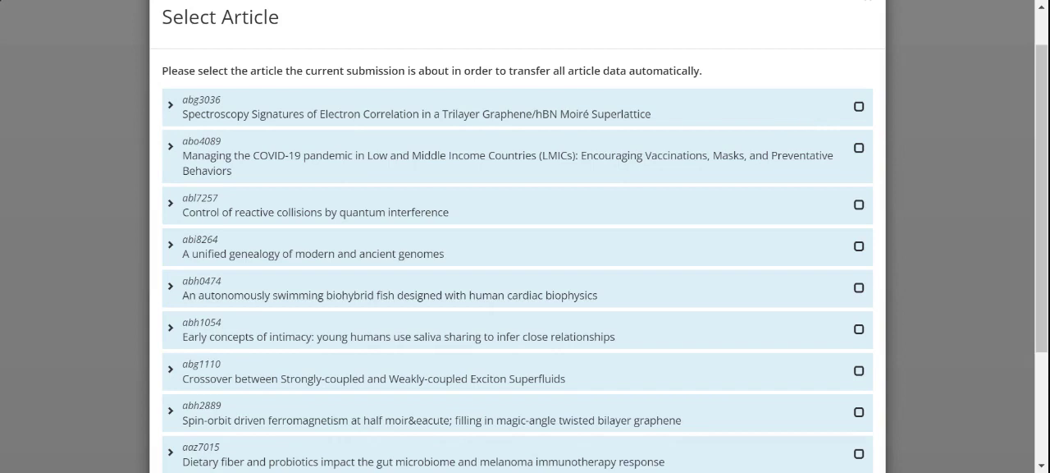
{"action": "mouse_move", "coordinate": [719, 71]}
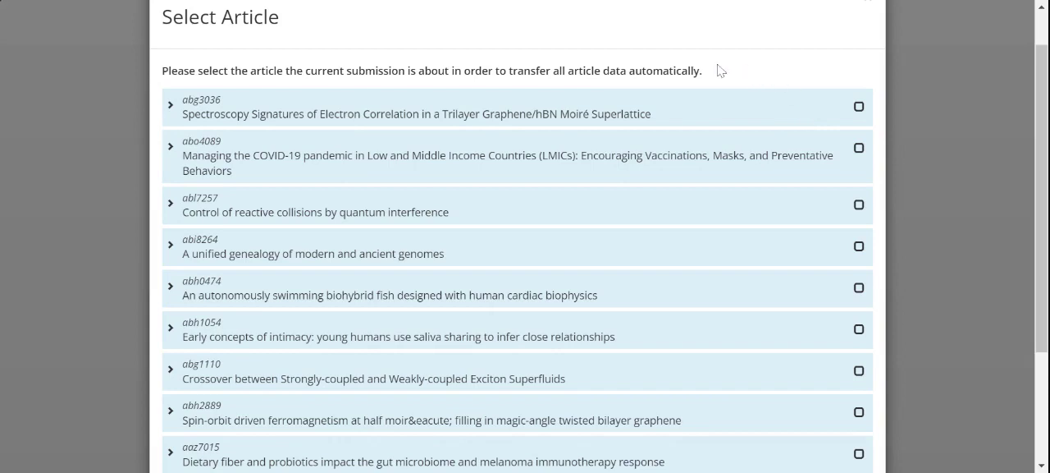
{"action": "mouse_move", "coordinate": [558, 45]}
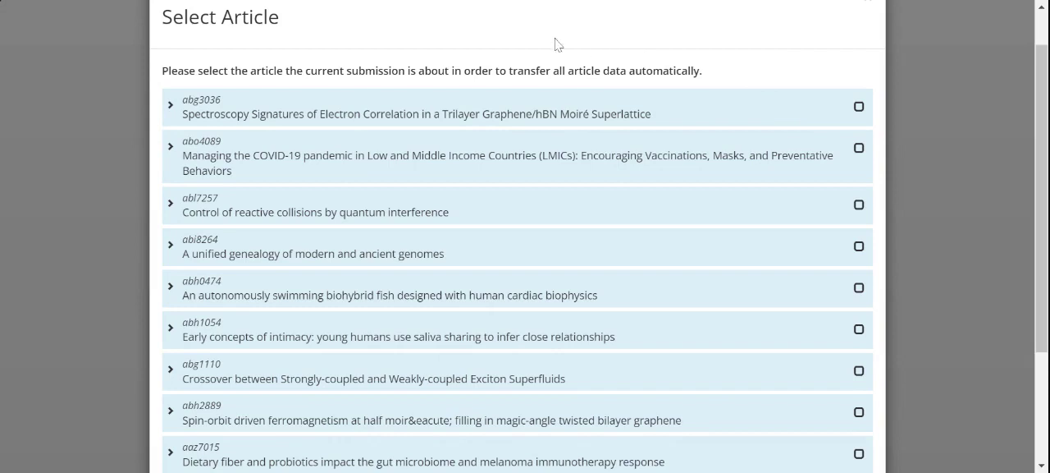
{"action": "mouse_move", "coordinate": [156, 97]}
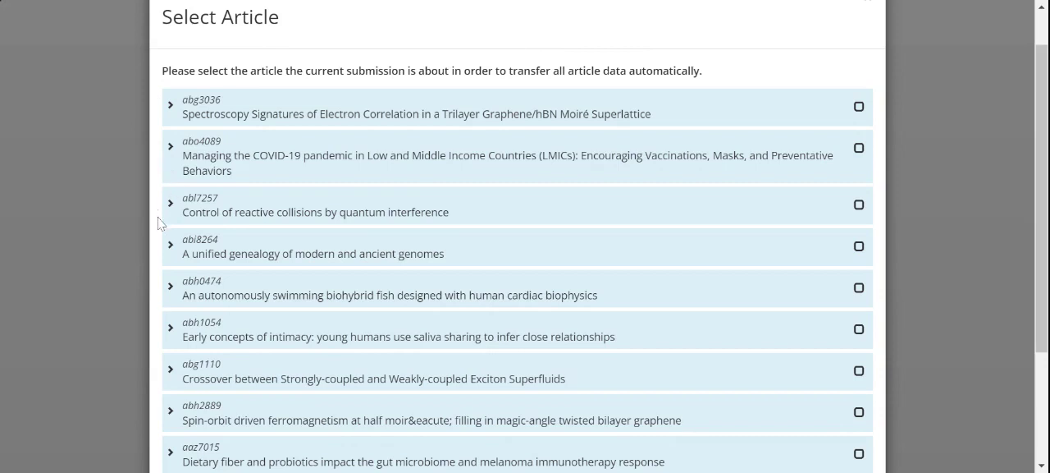
{"action": "mouse_move", "coordinate": [174, 115]}
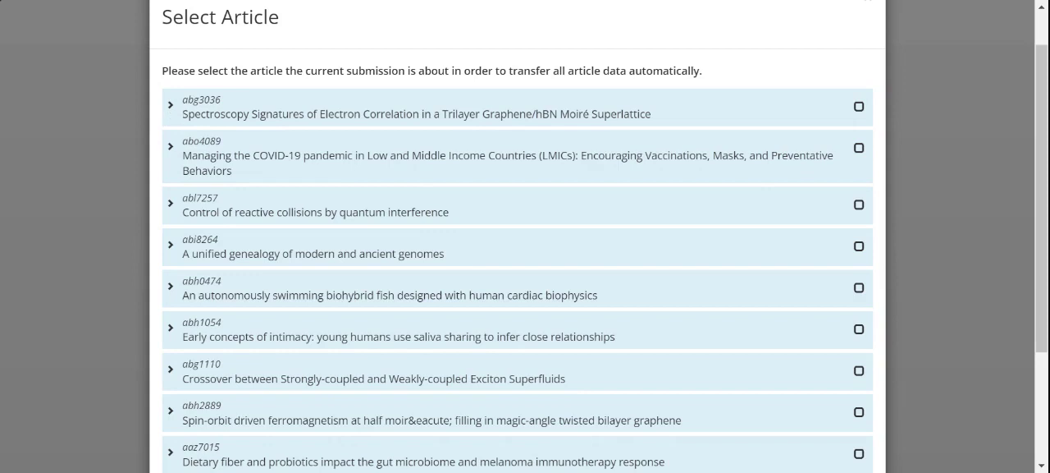
- Review the Trilayer Graphene article's details and organizations, then collapse it again
{"action": "left_click", "coordinate": [171, 108]}
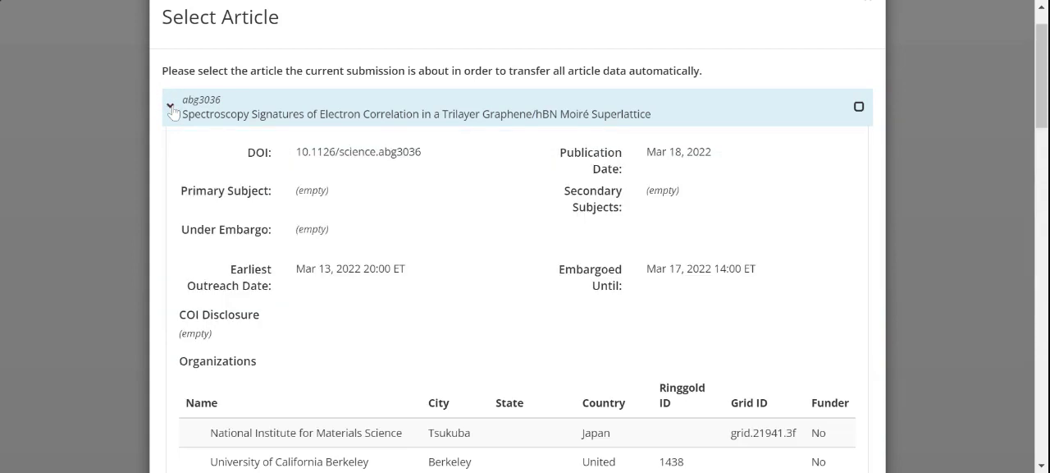
{"action": "scroll", "scroll_direction": "down", "scroll_amount": 3}
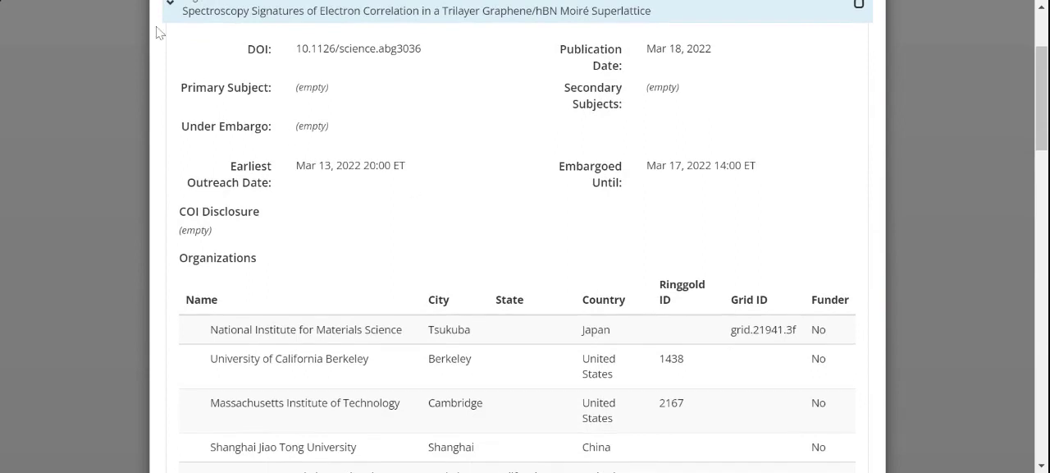
{"action": "mouse_move", "coordinate": [216, 64]}
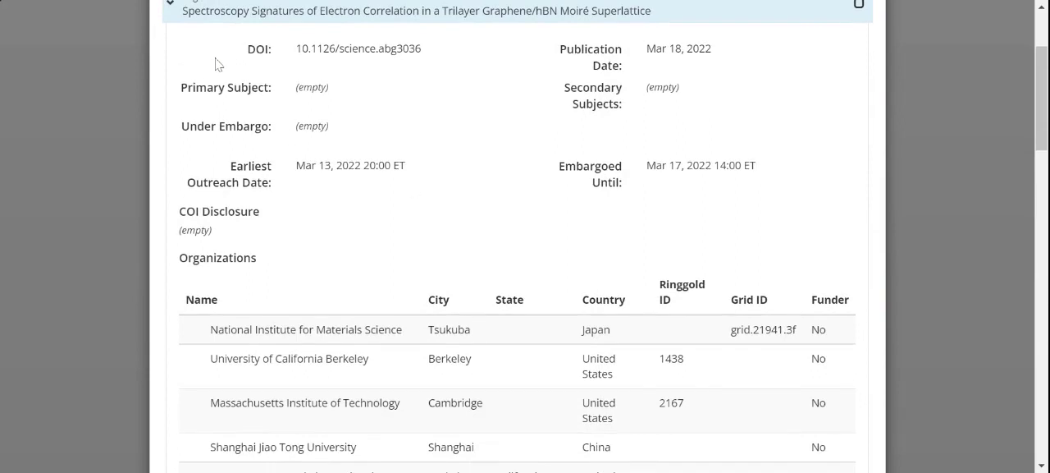
{"action": "scroll", "scroll_direction": "down", "scroll_amount": 3}
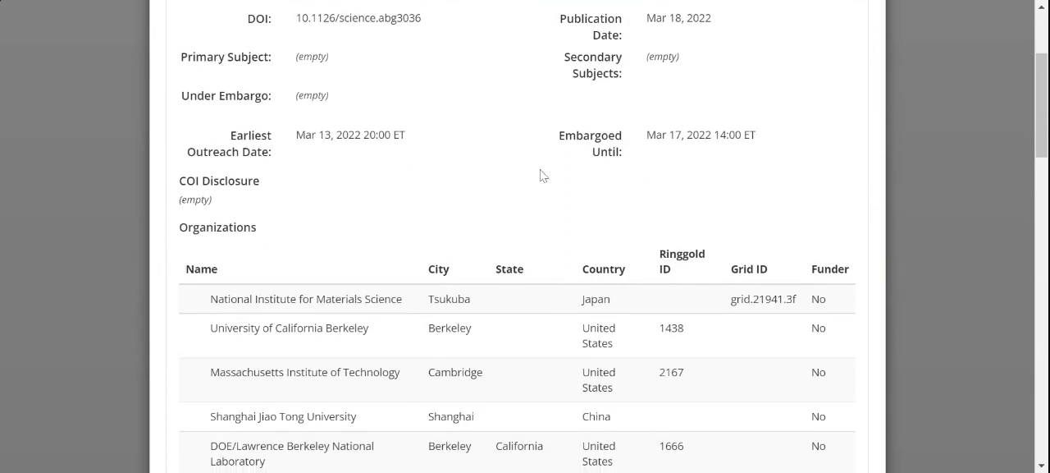
{"action": "scroll", "scroll_direction": "down", "scroll_amount": 3}
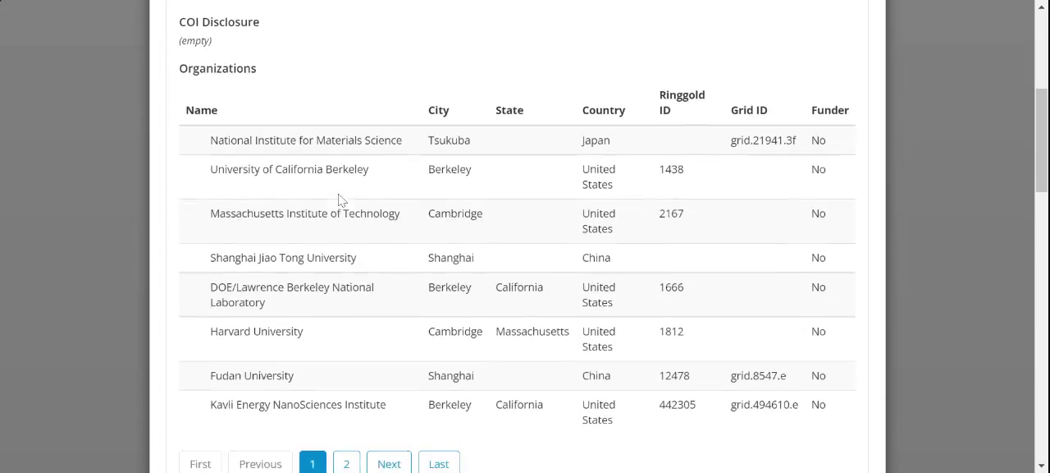
{"action": "scroll", "scroll_direction": "down", "scroll_amount": 3}
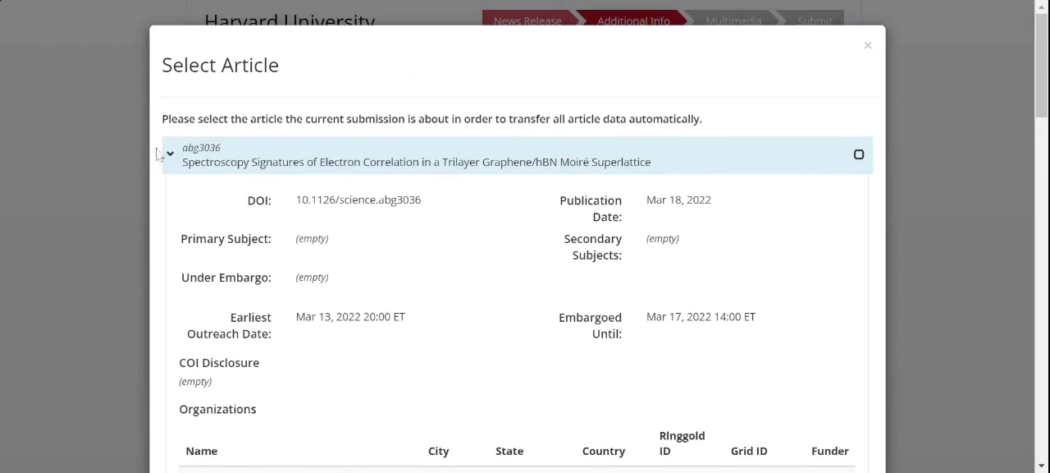
{"action": "left_click", "coordinate": [171, 154]}
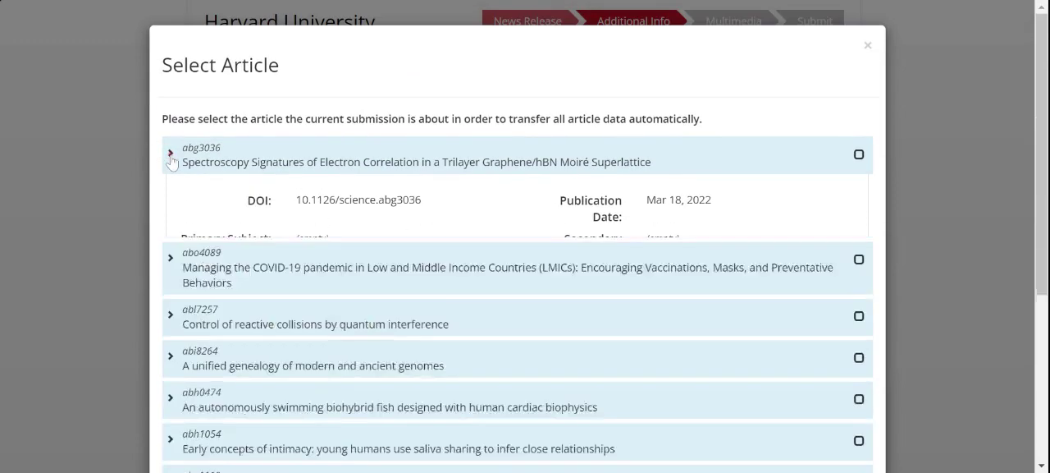
{"action": "left_click", "coordinate": [170, 154]}
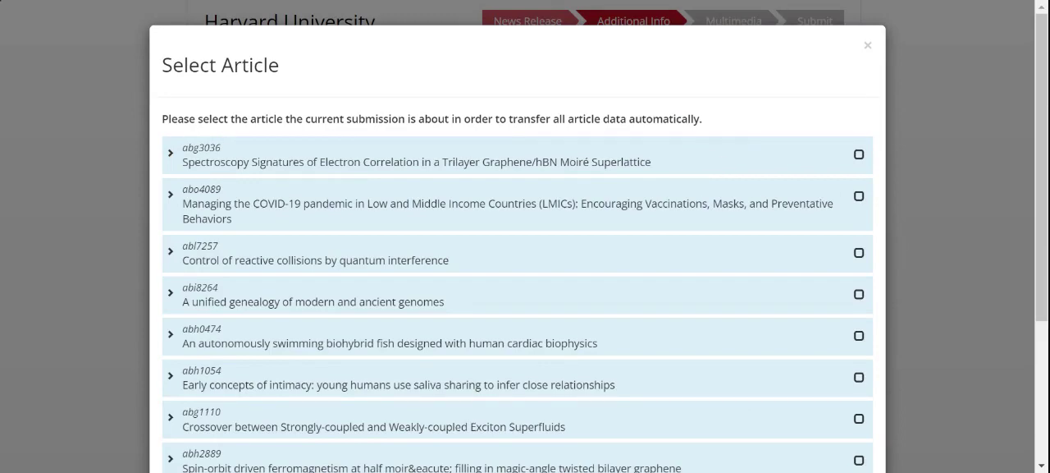
- Select article abg3036 and transfer its DOI and title into the release
{"action": "scroll", "scroll_direction": "down", "scroll_amount": 3}
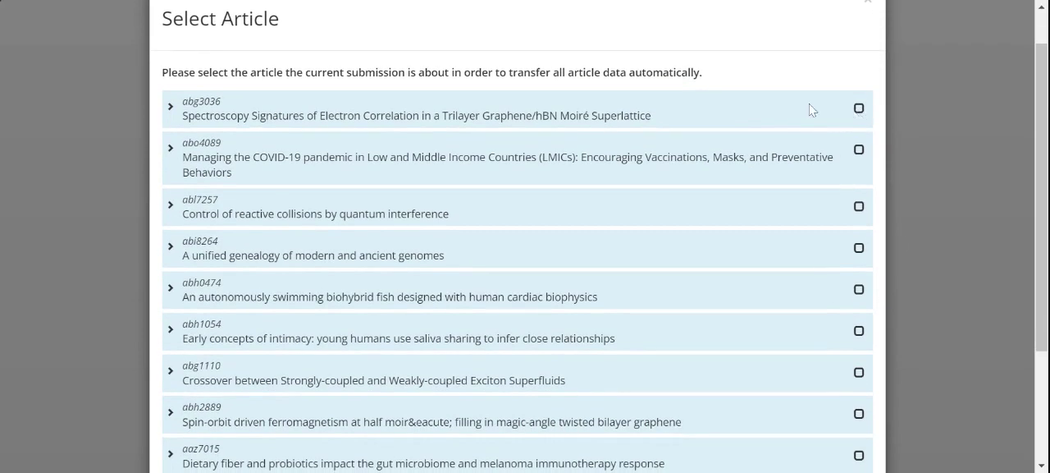
{"action": "left_click", "coordinate": [859, 109]}
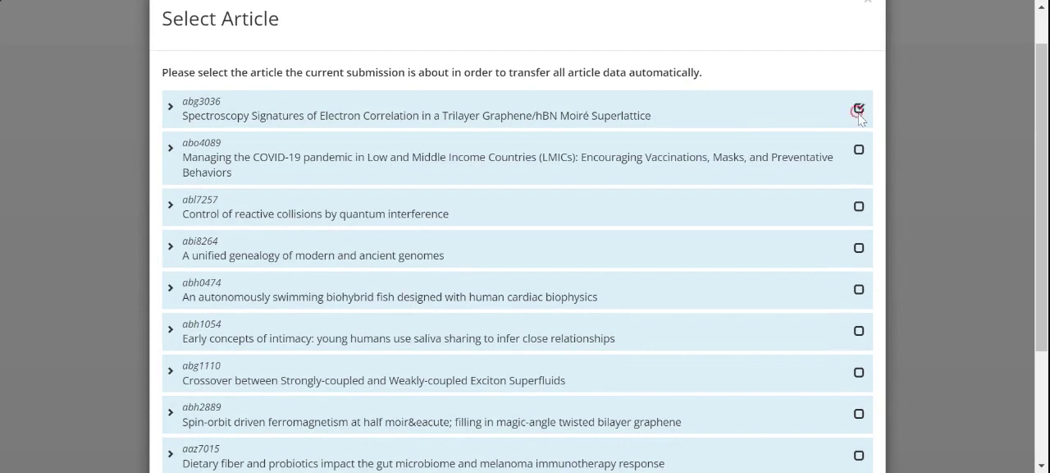
{"action": "scroll", "scroll_direction": "down", "scroll_amount": 3}
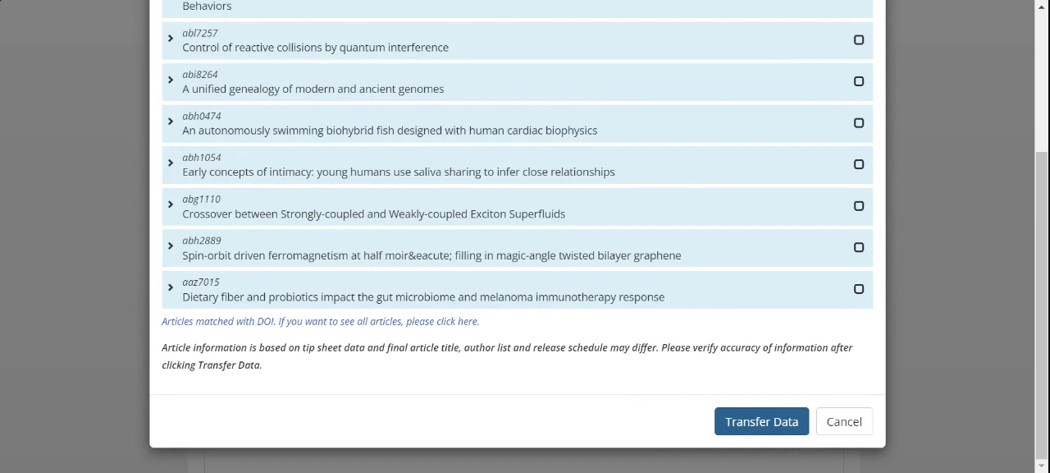
{"action": "left_click", "coordinate": [762, 421]}
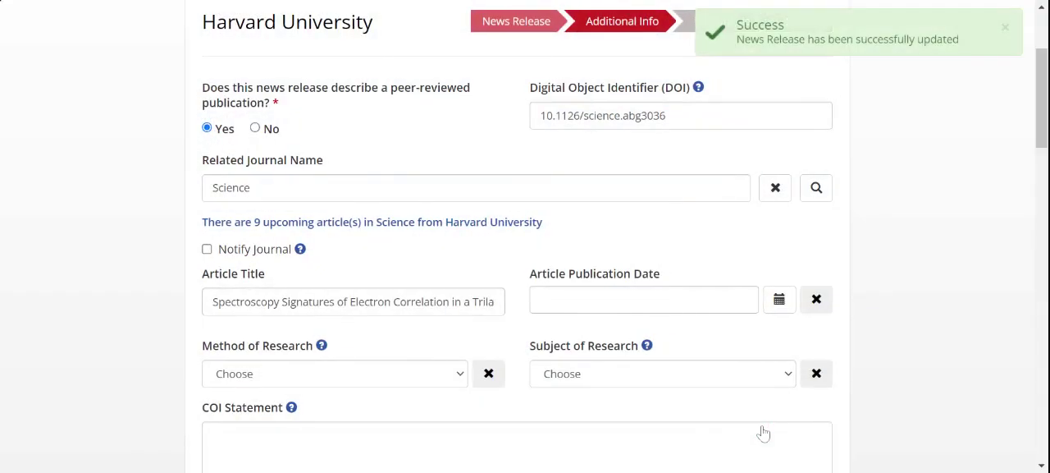
{"action": "mouse_move", "coordinate": [913, 247]}
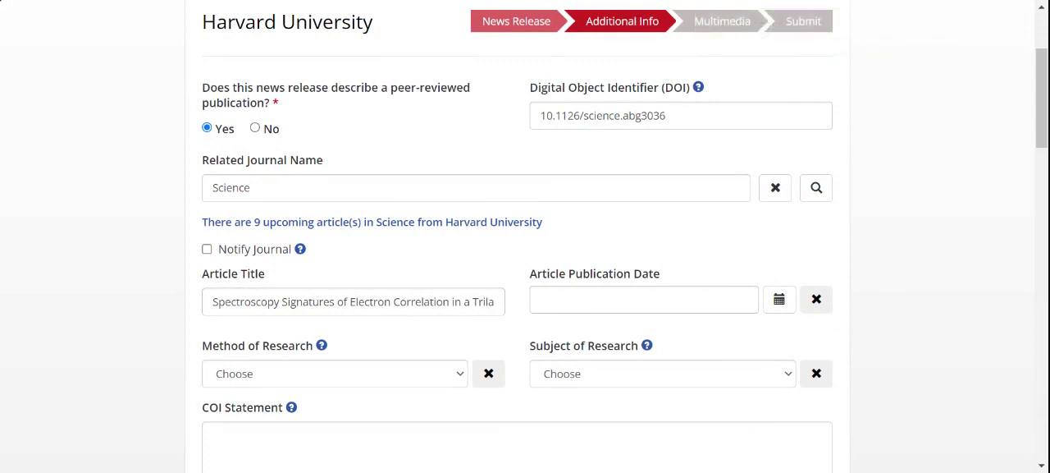
{"action": "mouse_move", "coordinate": [703, 152]}
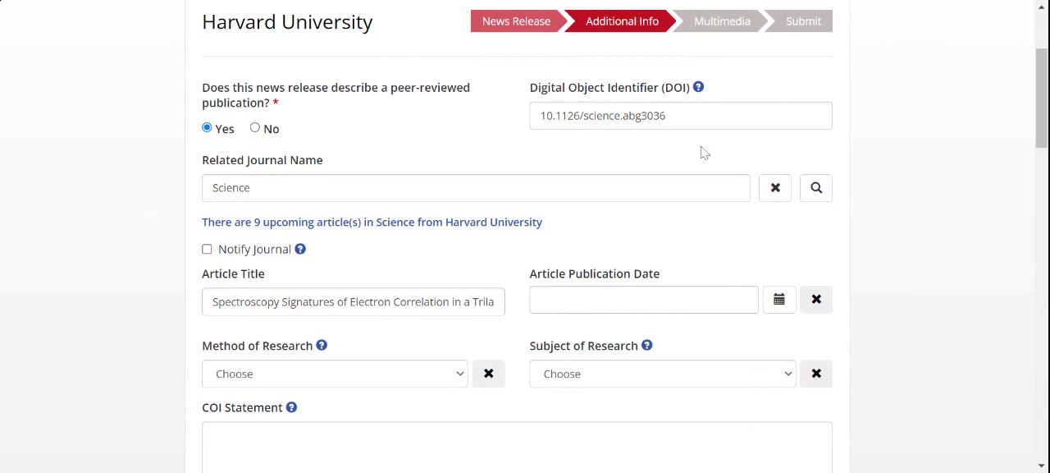
{"action": "mouse_move", "coordinate": [492, 138]}
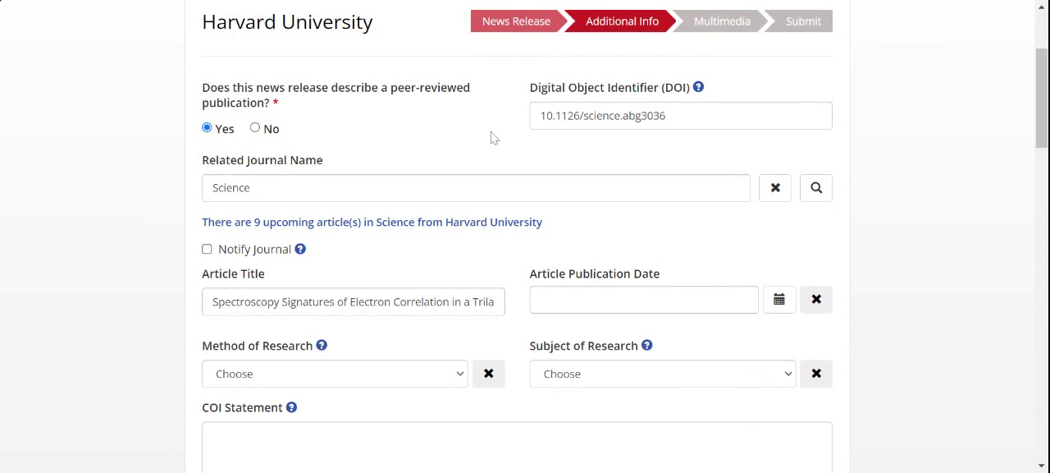
{"action": "mouse_move", "coordinate": [548, 151]}
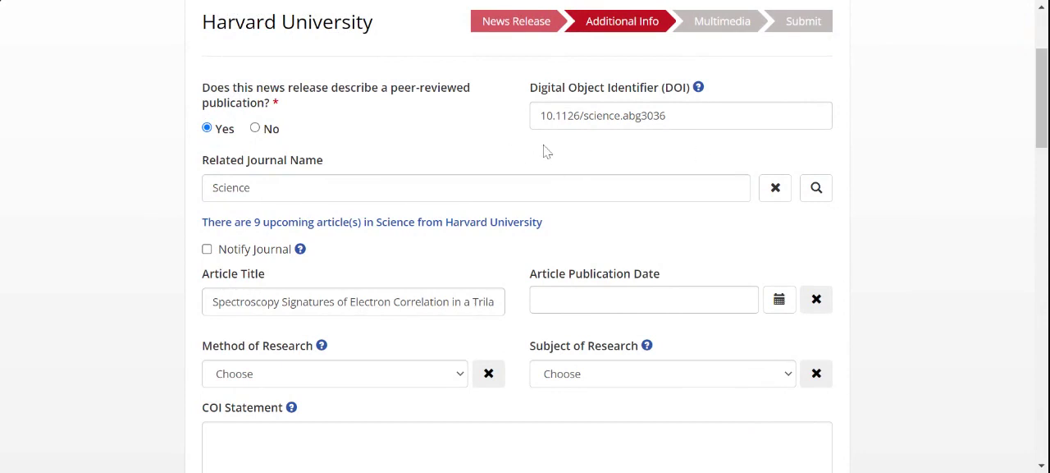
{"action": "mouse_move", "coordinate": [584, 75]}
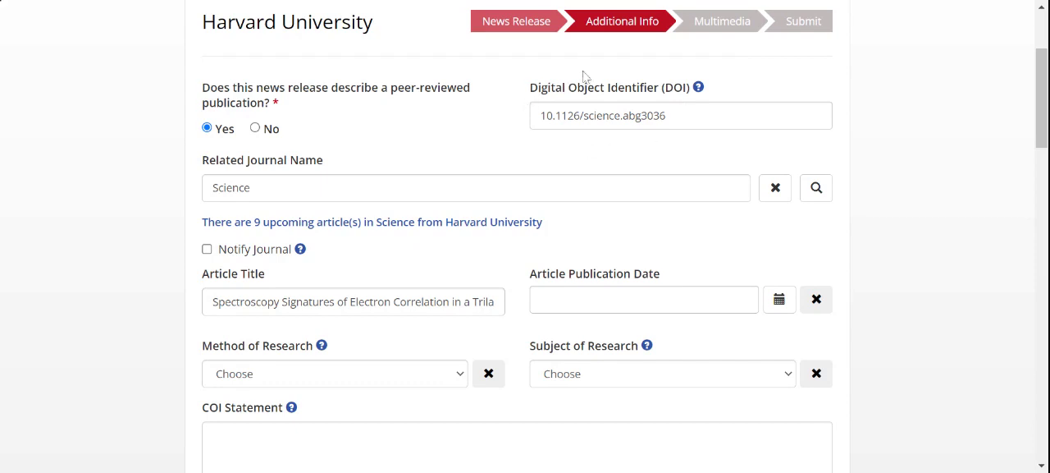
{"action": "mouse_move", "coordinate": [484, 174]}
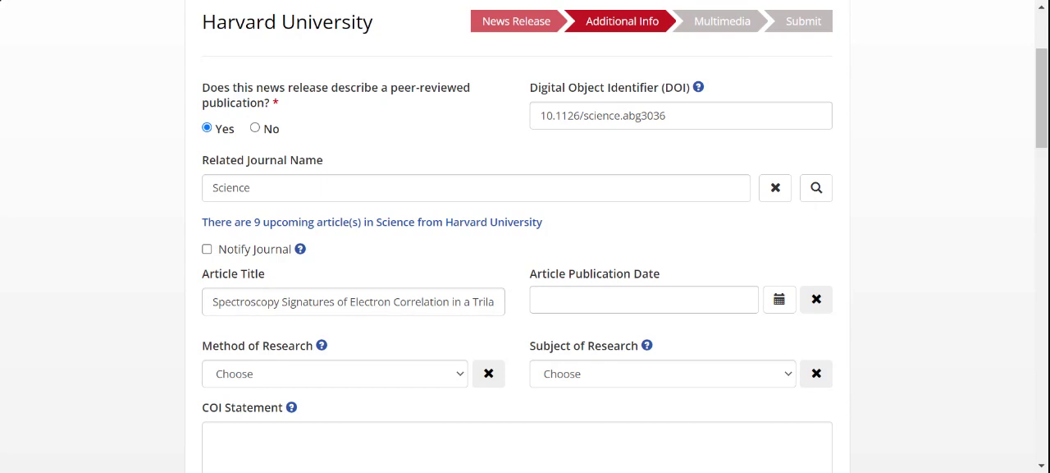
- Scroll down to review the embargo settings: lift and public release Mar 17, 2022 14:00 ET
{"action": "scroll", "scroll_direction": "down", "scroll_amount": 3}
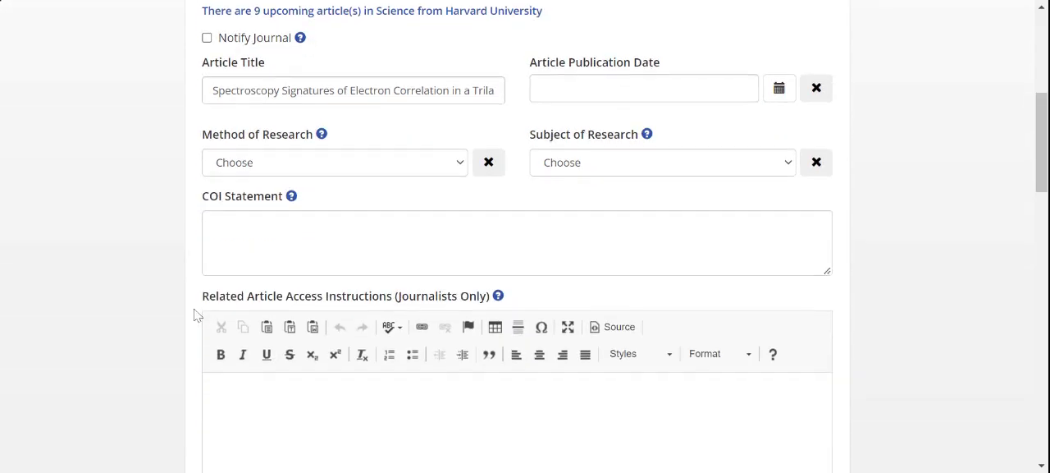
{"action": "scroll", "scroll_direction": "down", "scroll_amount": 3}
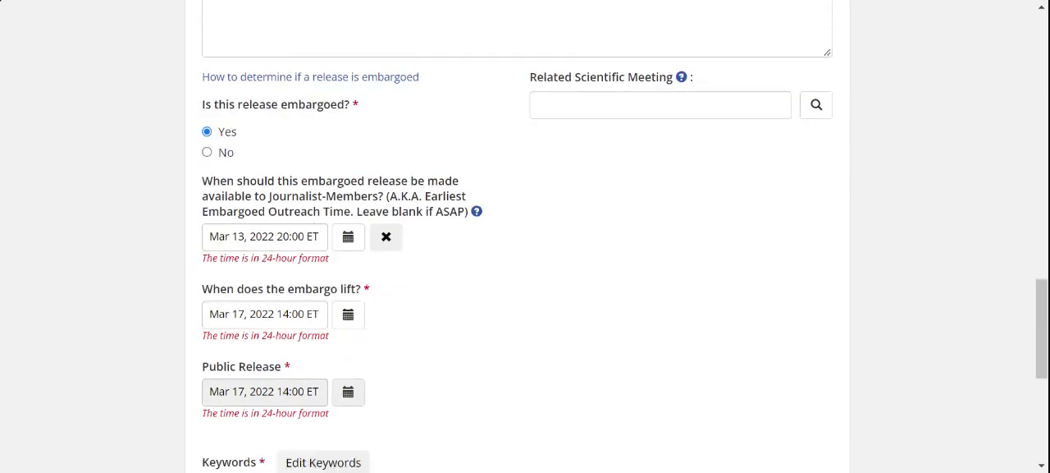
{"action": "scroll", "scroll_direction": "down", "scroll_amount": 3}
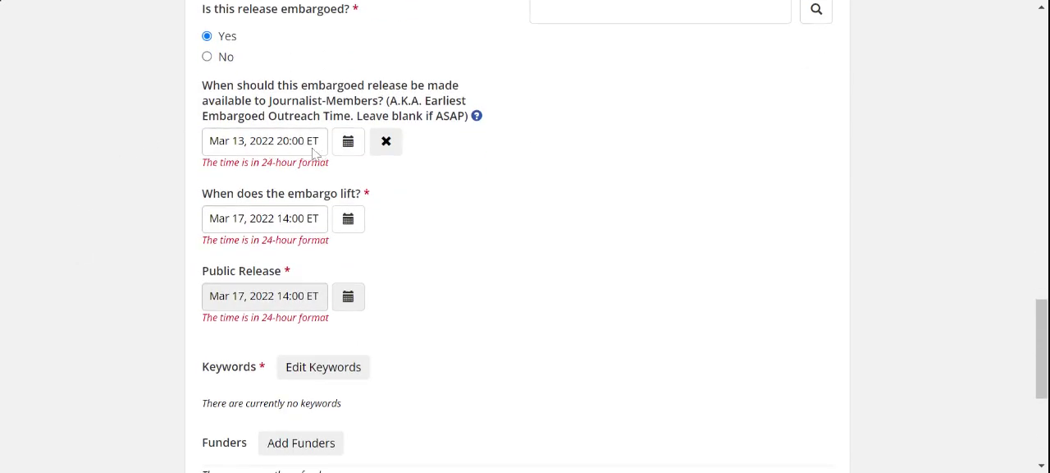
{"action": "mouse_move", "coordinate": [253, 156]}
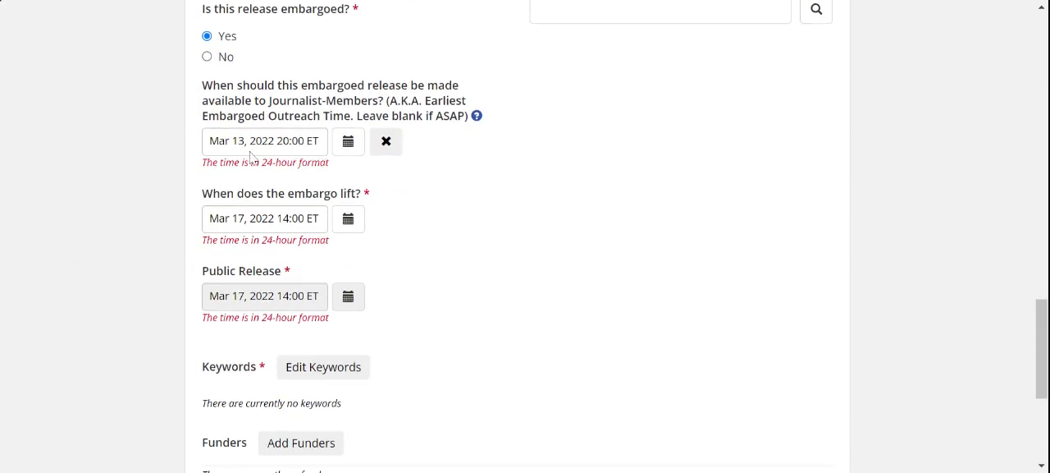
{"action": "mouse_move", "coordinate": [191, 226]}
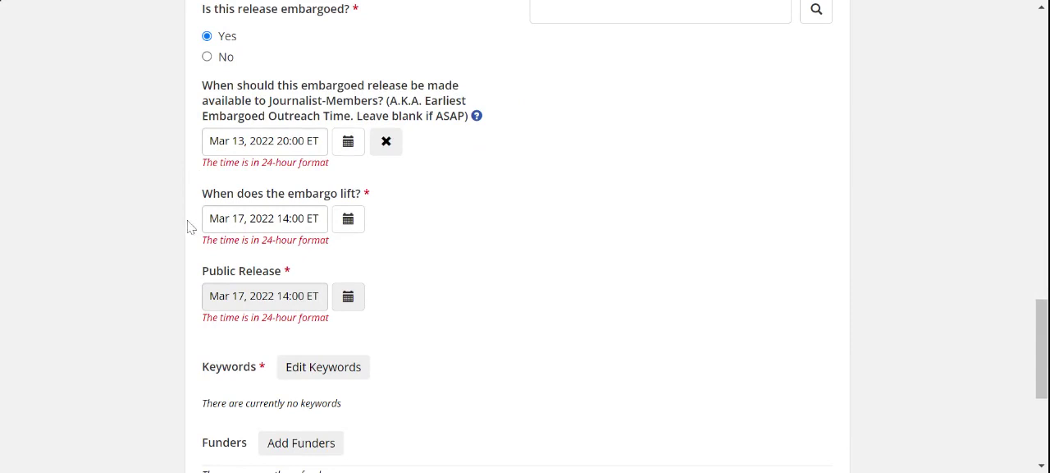
{"action": "mouse_move", "coordinate": [315, 232]}
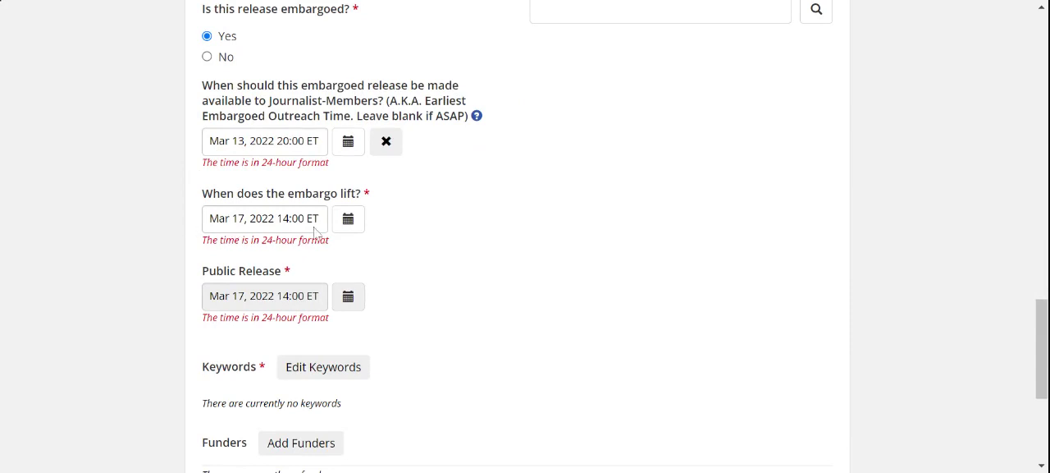
{"action": "mouse_move", "coordinate": [253, 234]}
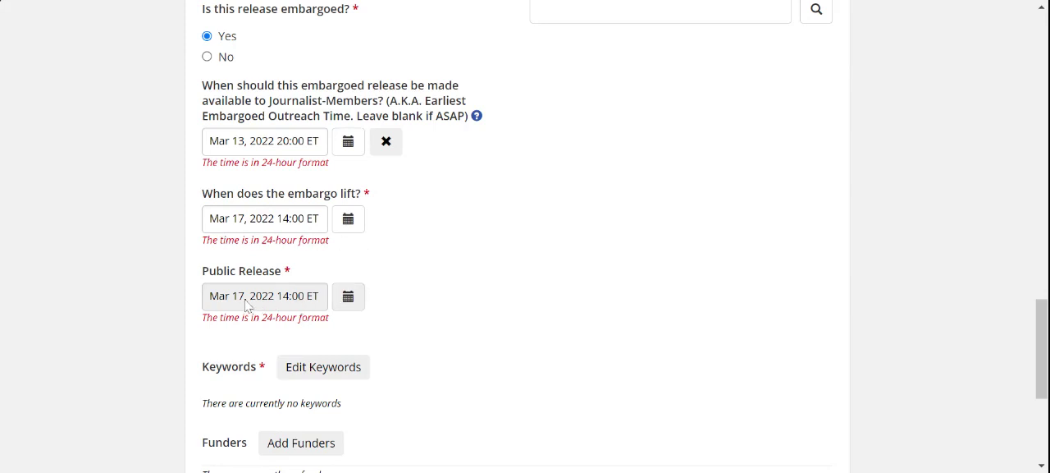
{"action": "mouse_move", "coordinate": [295, 315]}
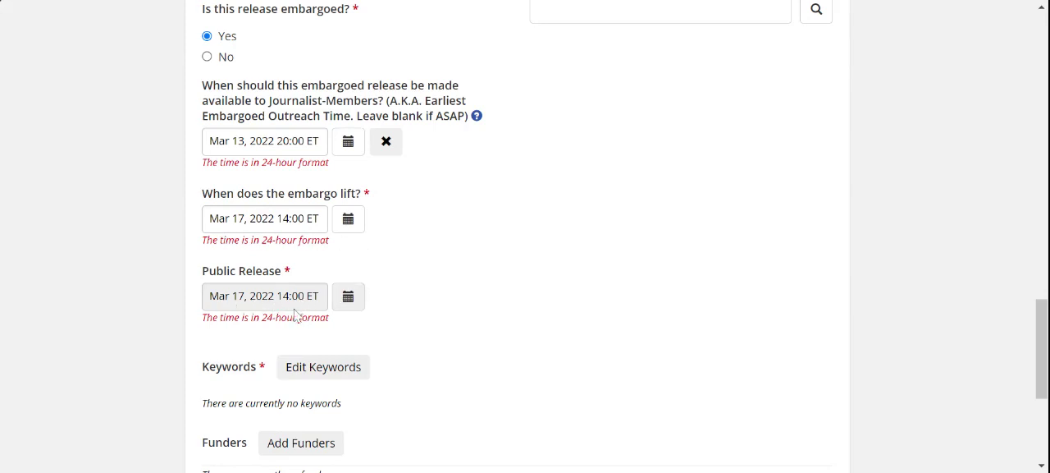
{"action": "mouse_move", "coordinate": [510, 292]}
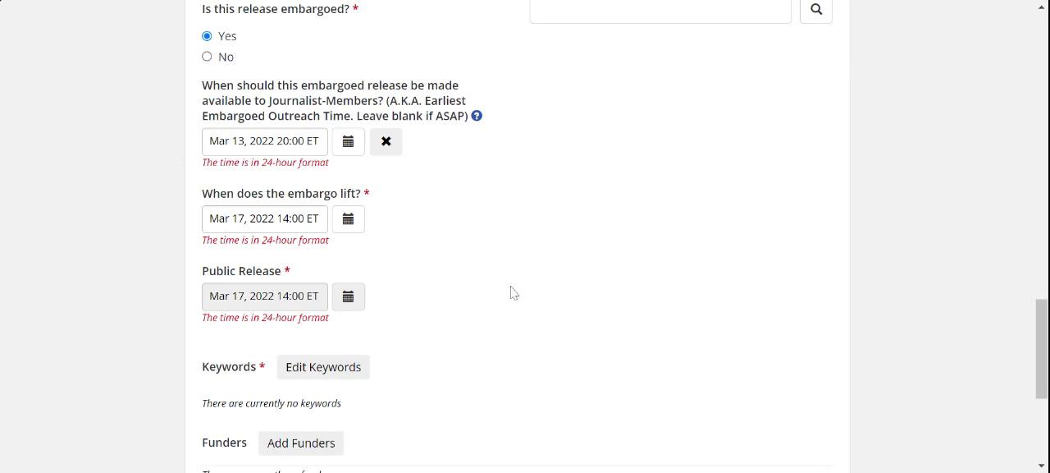
{"action": "mouse_move", "coordinate": [926, 298]}
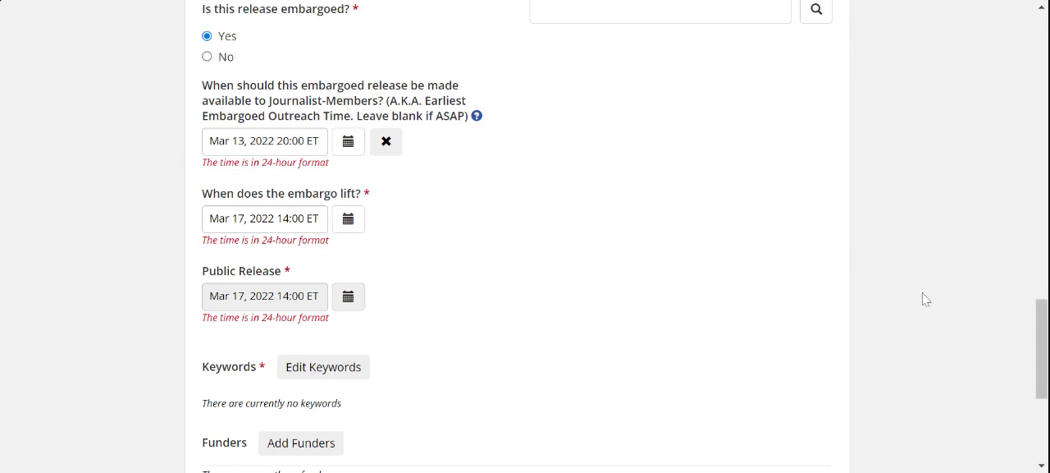
{"action": "scroll", "scroll_direction": "down", "scroll_amount": 3}
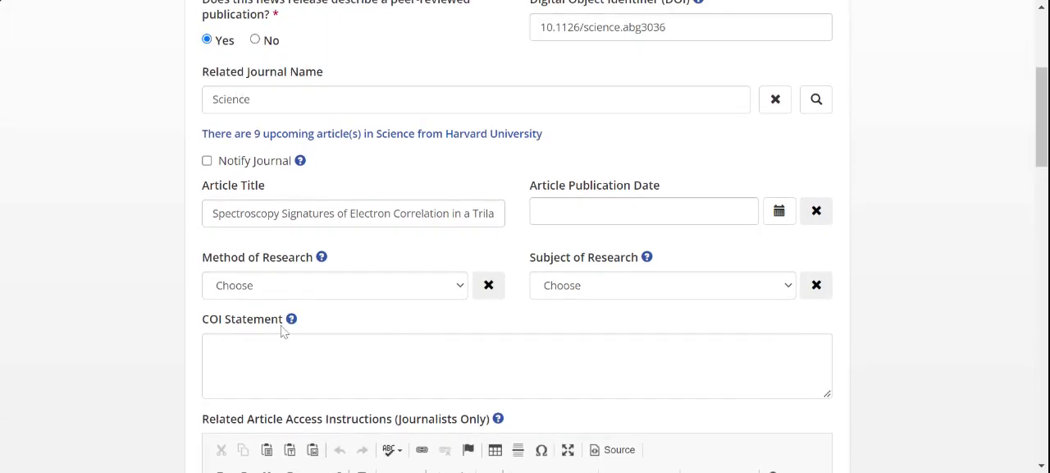
{"action": "mouse_move", "coordinate": [505, 254]}
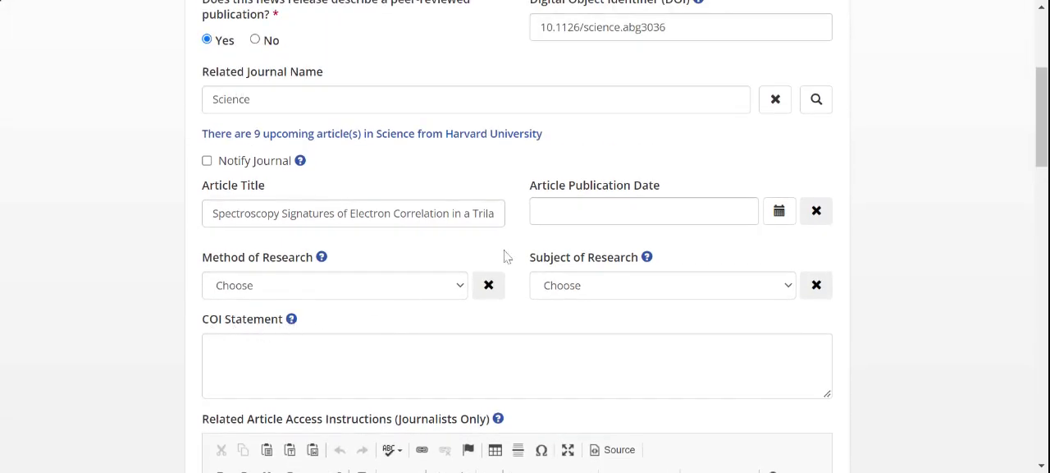
{"action": "mouse_move", "coordinate": [697, 217]}
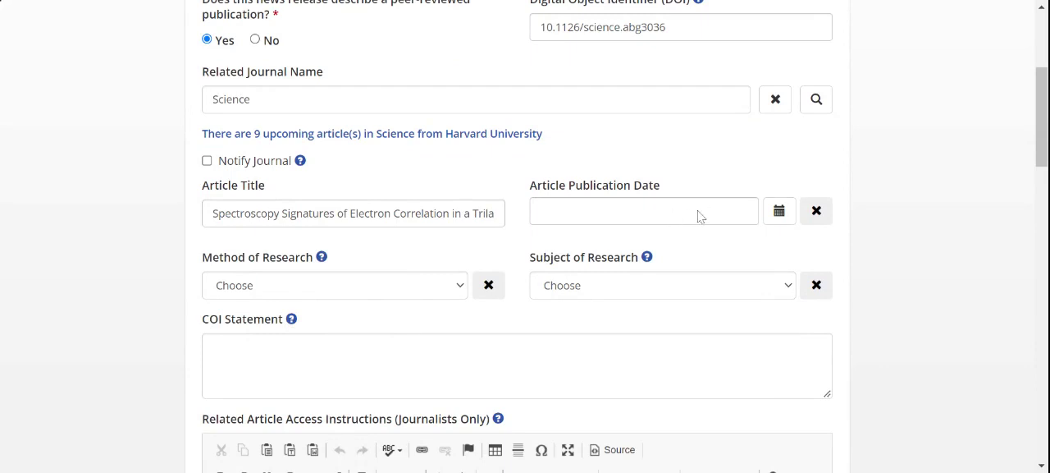
{"action": "mouse_move", "coordinate": [737, 214]}
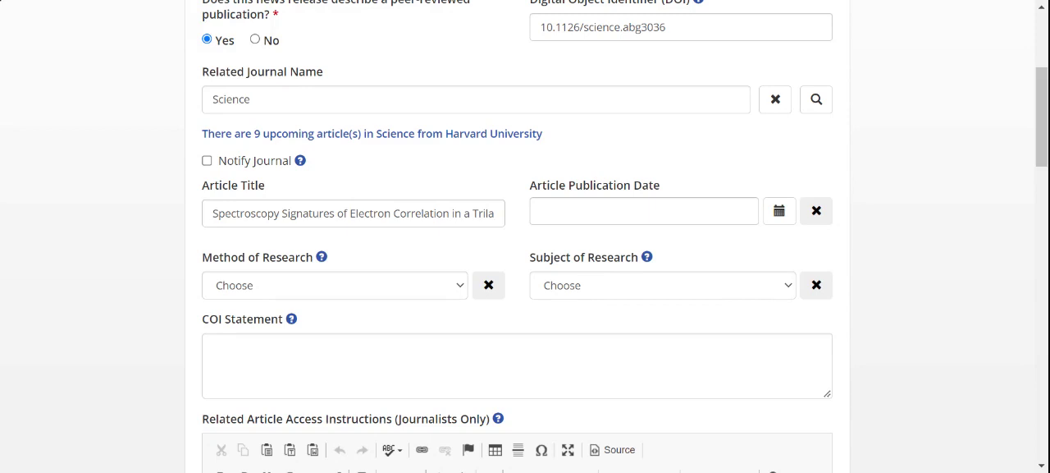
{"action": "mouse_move", "coordinate": [192, 150]}
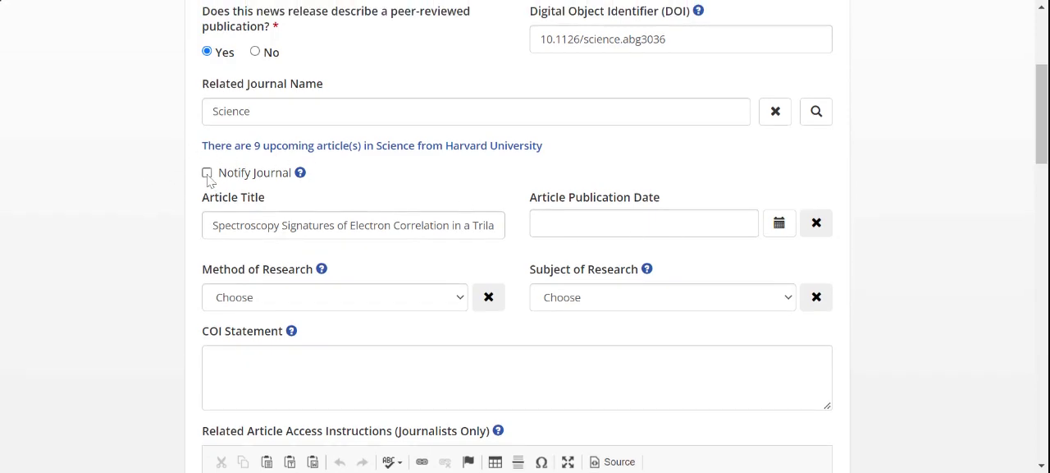
- Tick Notify Journal so Science is notified about this release
{"action": "left_click", "coordinate": [207, 172]}
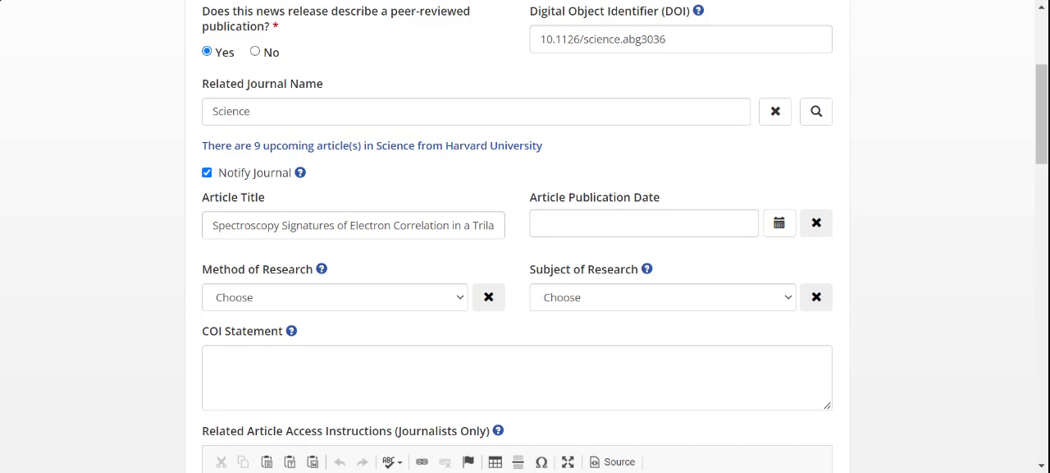
{"action": "mouse_move", "coordinate": [266, 184]}
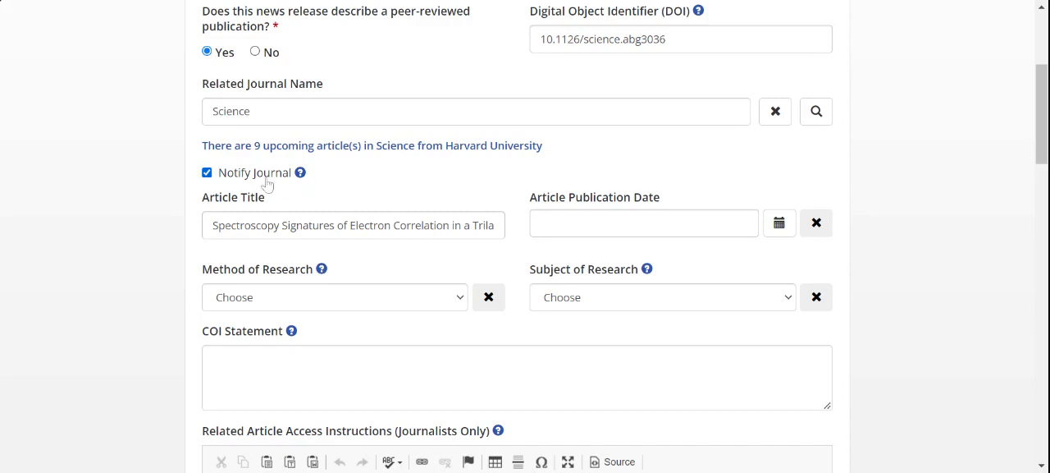
{"action": "mouse_move", "coordinate": [411, 174]}
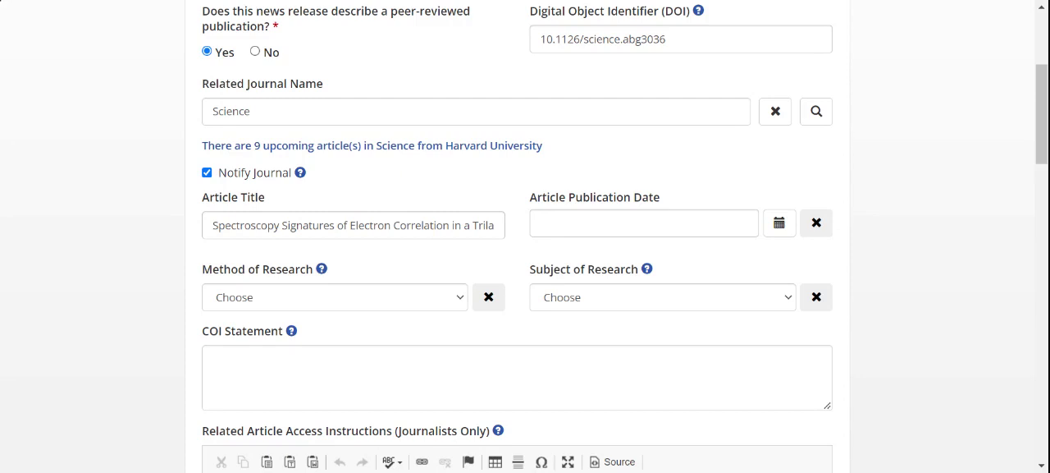
{"action": "mouse_move", "coordinate": [330, 174]}
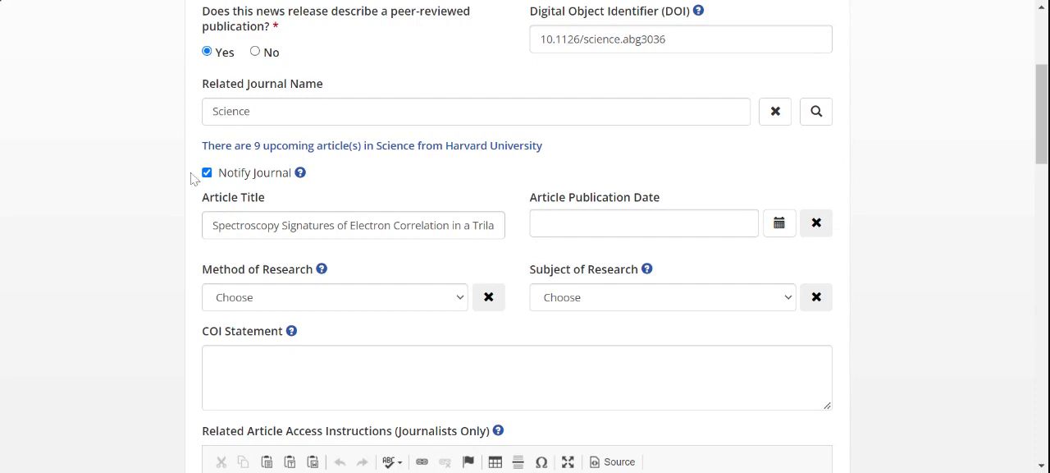
{"action": "mouse_move", "coordinate": [394, 179]}
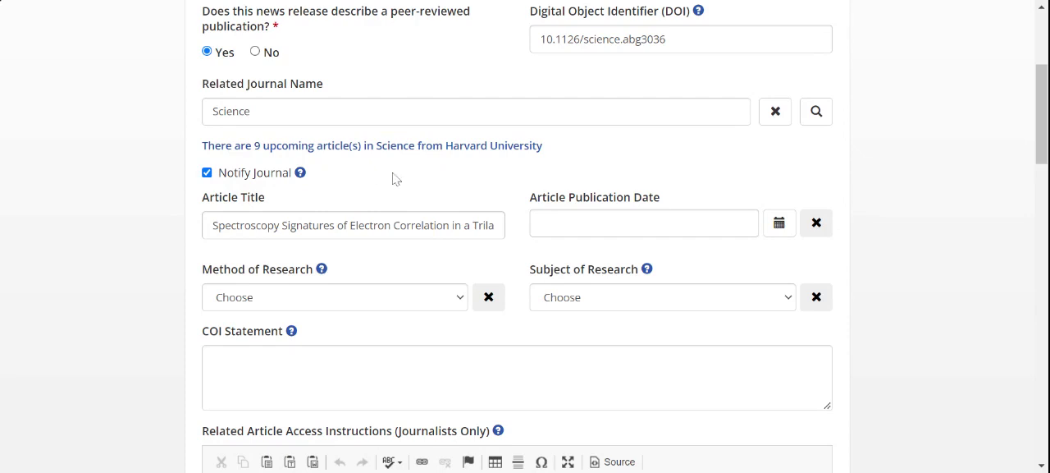
{"action": "mouse_move", "coordinate": [425, 183]}
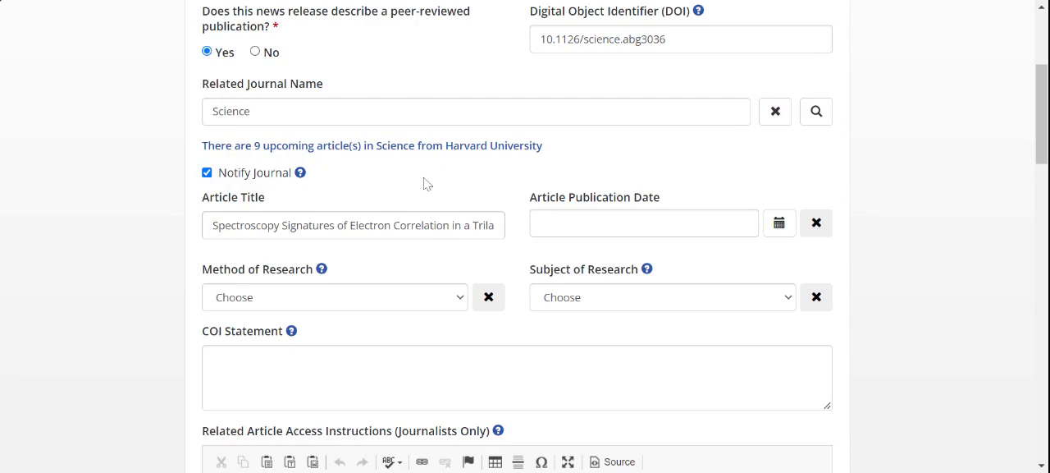
{"action": "mouse_move", "coordinate": [327, 184]}
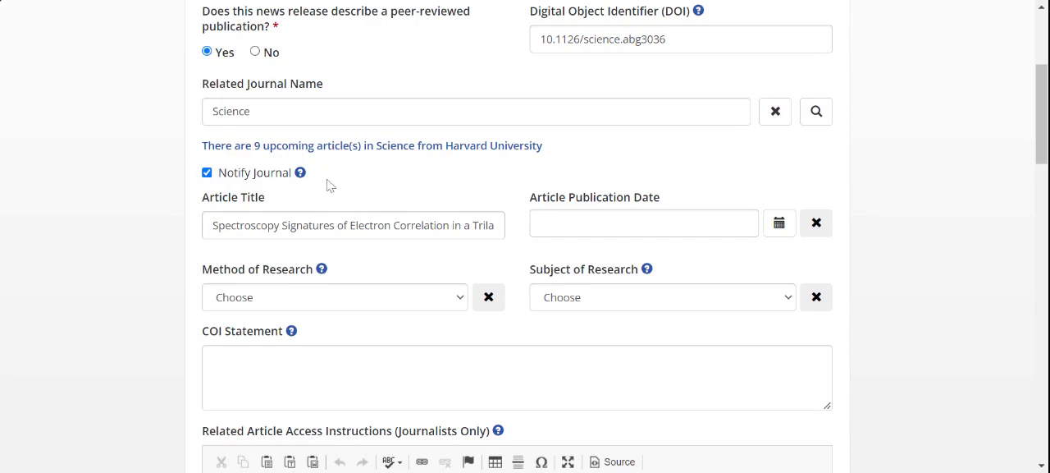
{"action": "scroll", "scroll_direction": "down", "scroll_amount": 3}
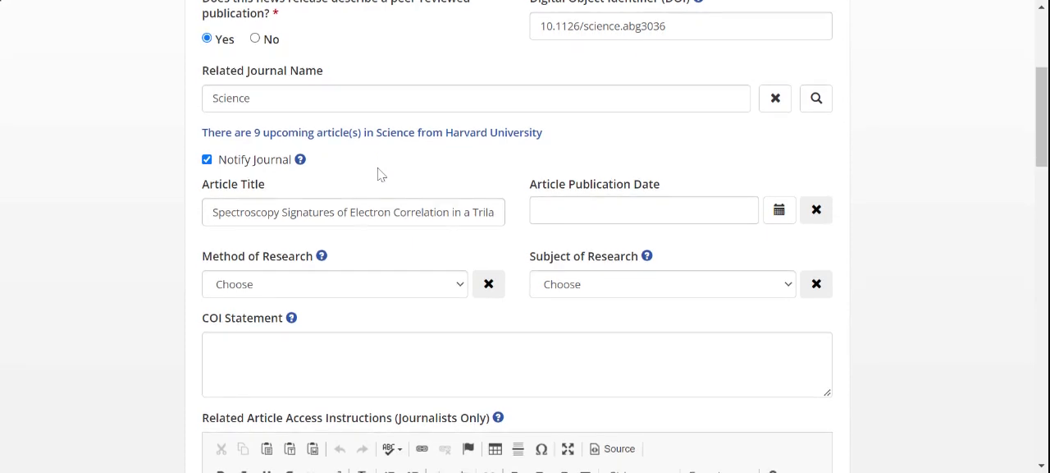
{"action": "mouse_move", "coordinate": [604, 157]}
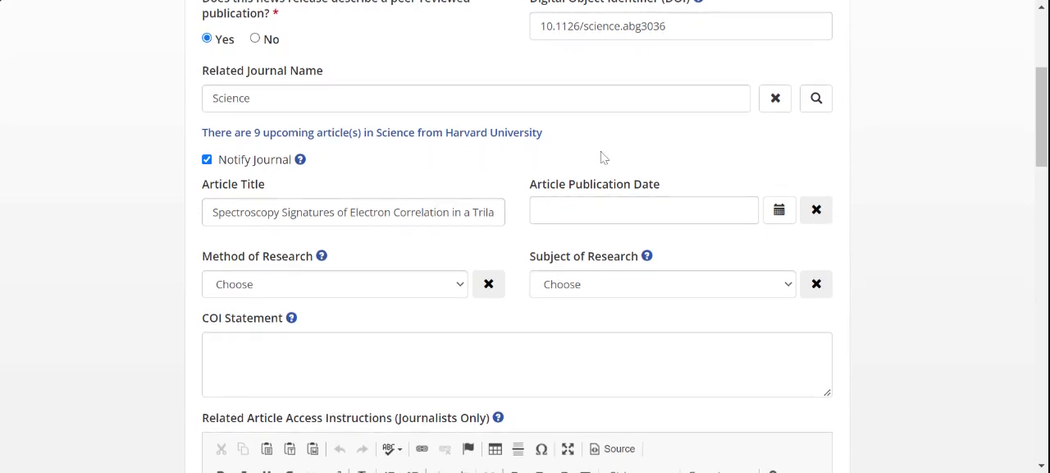
{"action": "mouse_move", "coordinate": [799, 161]}
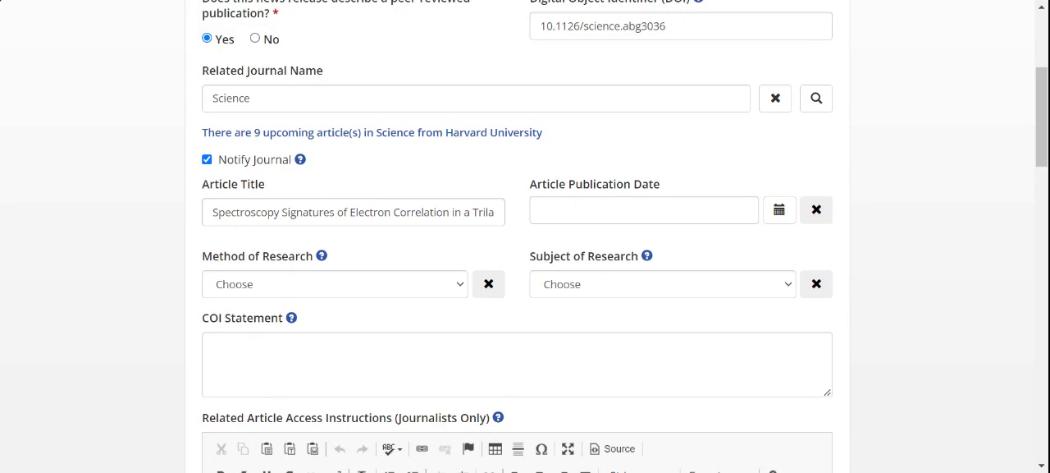
{"action": "mouse_move", "coordinate": [842, 130]}
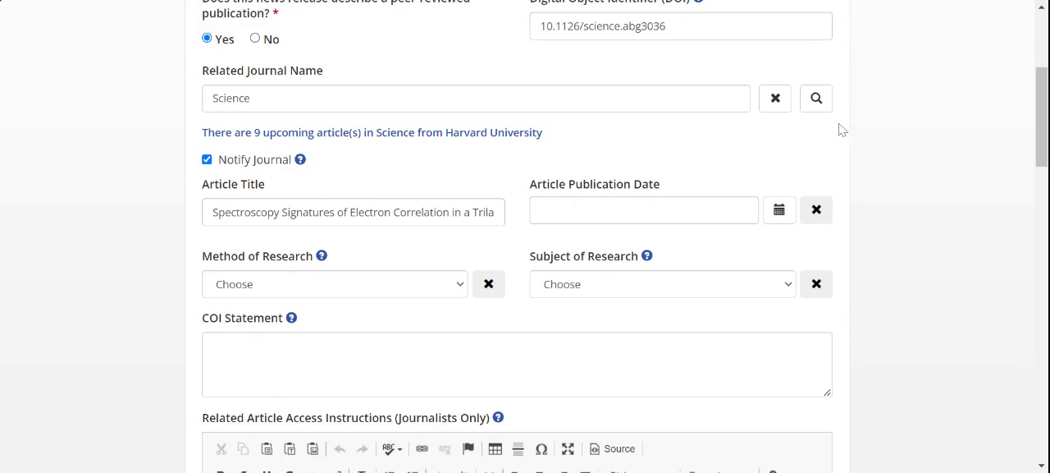
{"action": "mouse_move", "coordinate": [887, 247]}
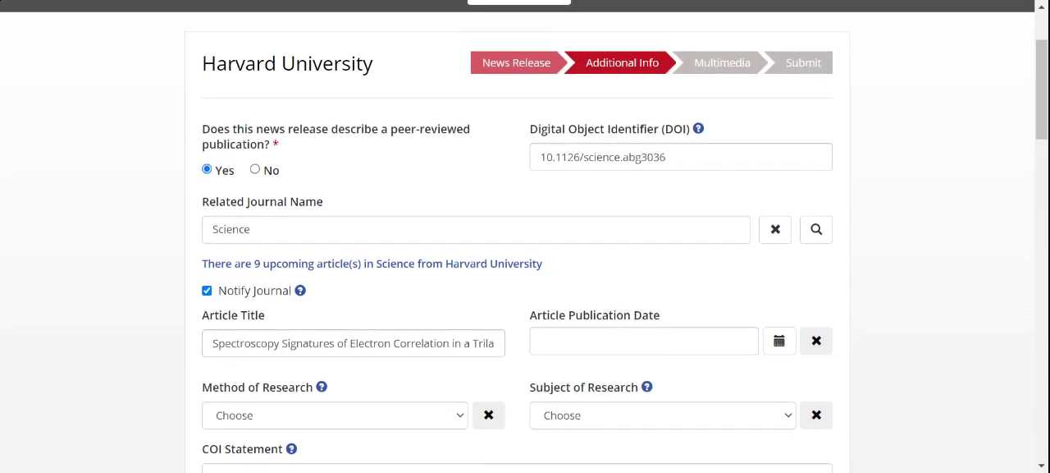
{"action": "scroll", "scroll_direction": "down", "scroll_amount": 3}
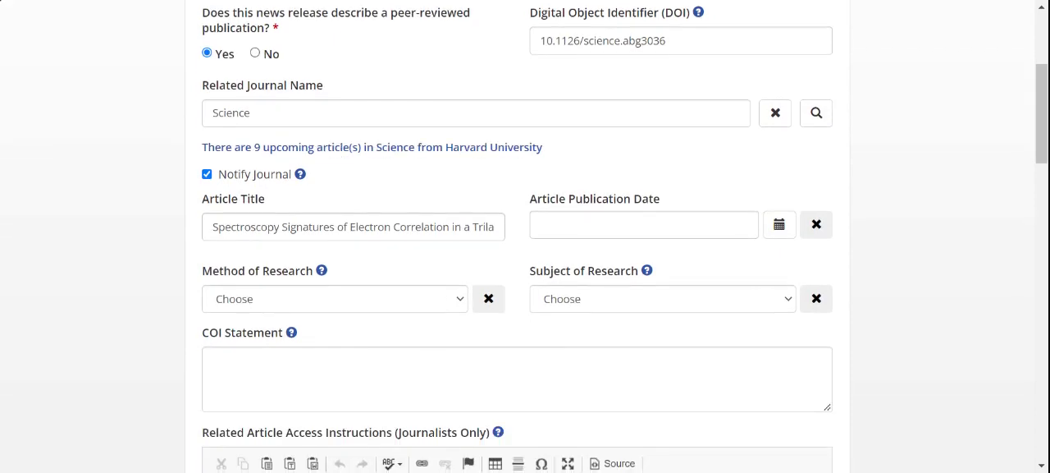
{"action": "scroll", "scroll_direction": "down", "scroll_amount": 3}
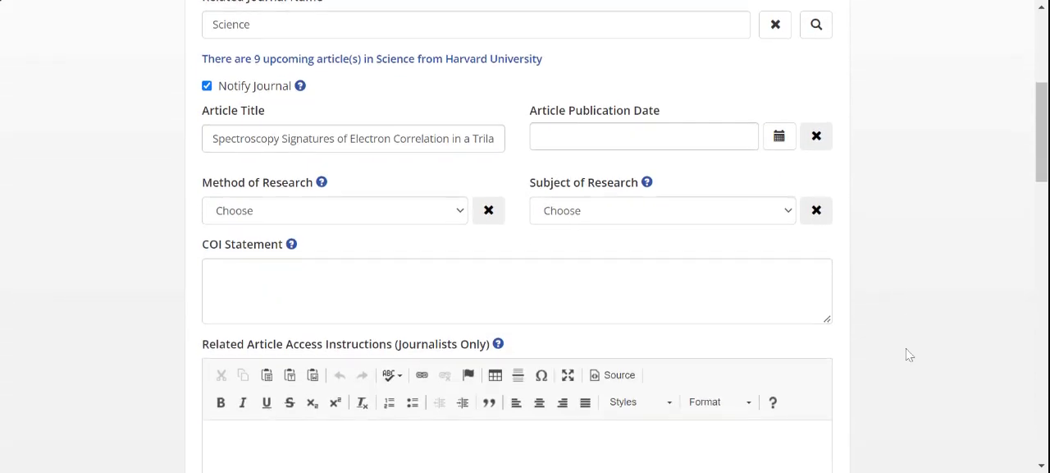